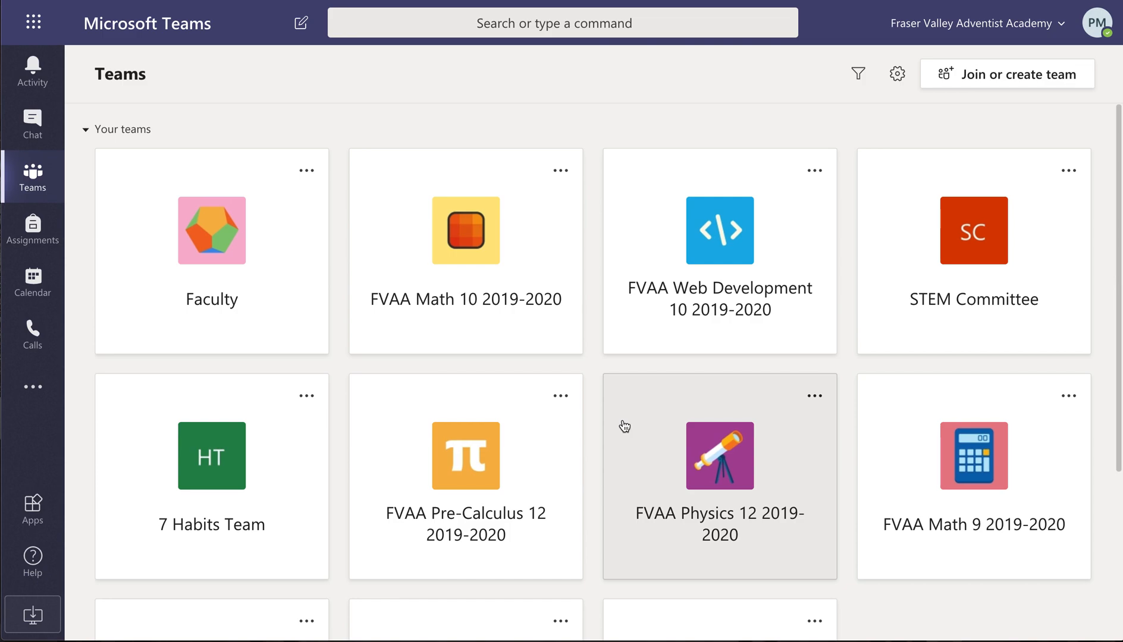
mouse_move(759, 270)
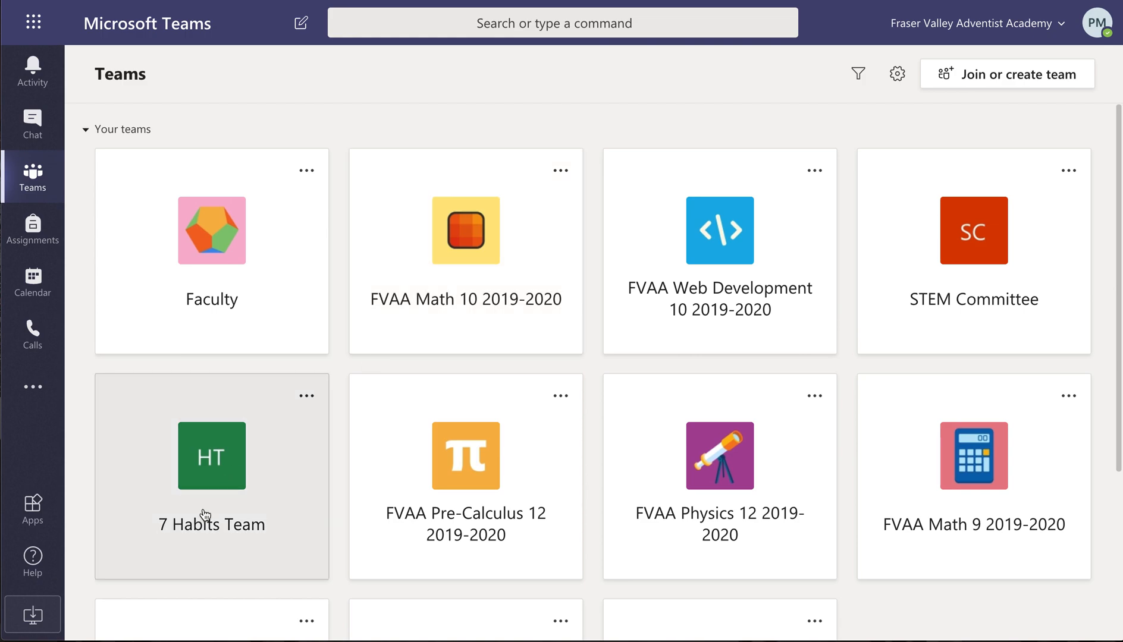
Step: Show the Calendar work week of April 20–24, 2020
scroll(down, 3)
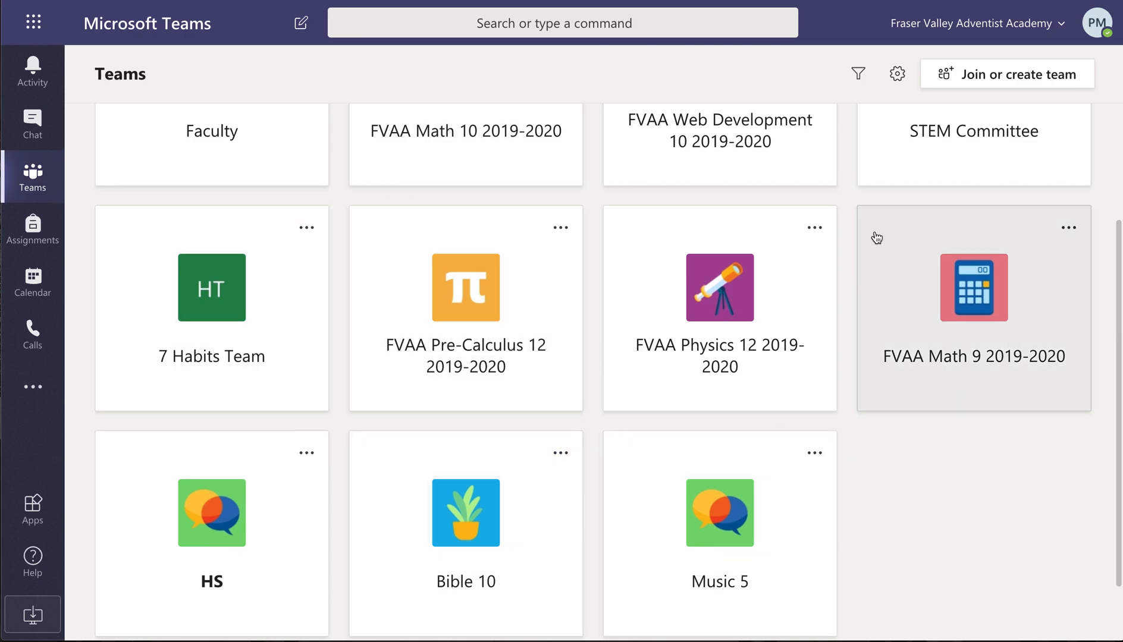
mouse_move(425, 325)
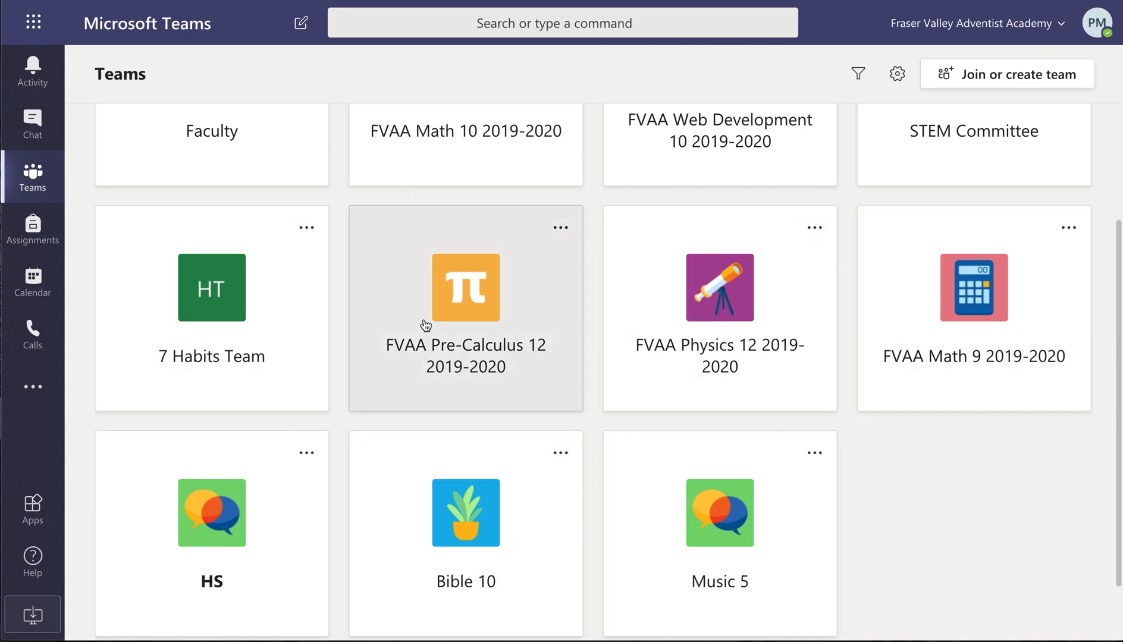
mouse_move(32, 175)
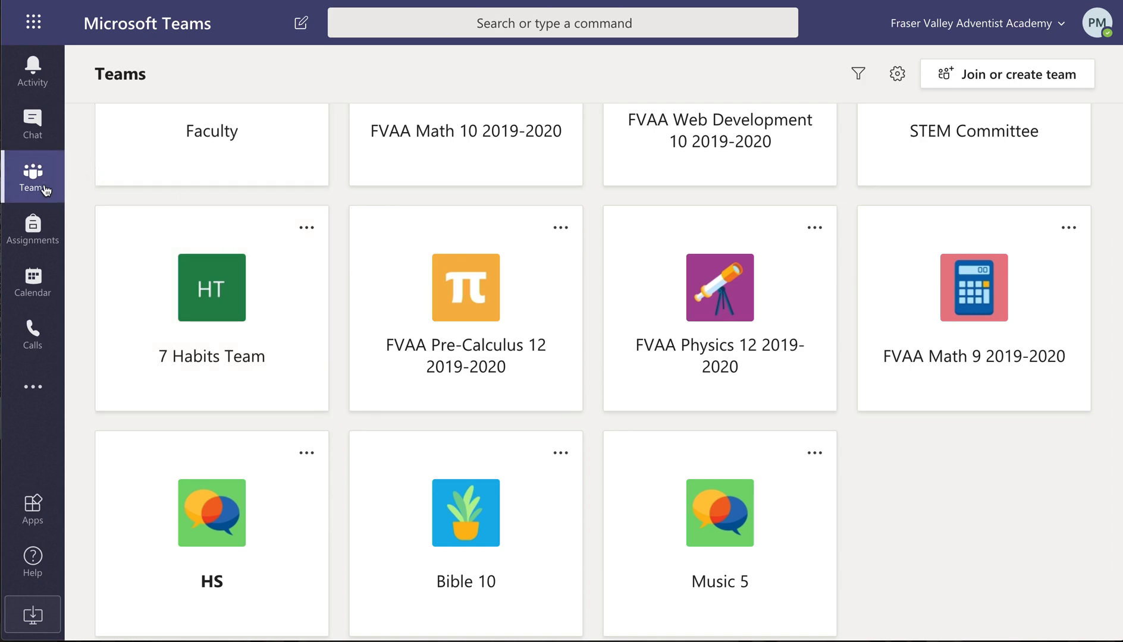
mouse_move(32, 283)
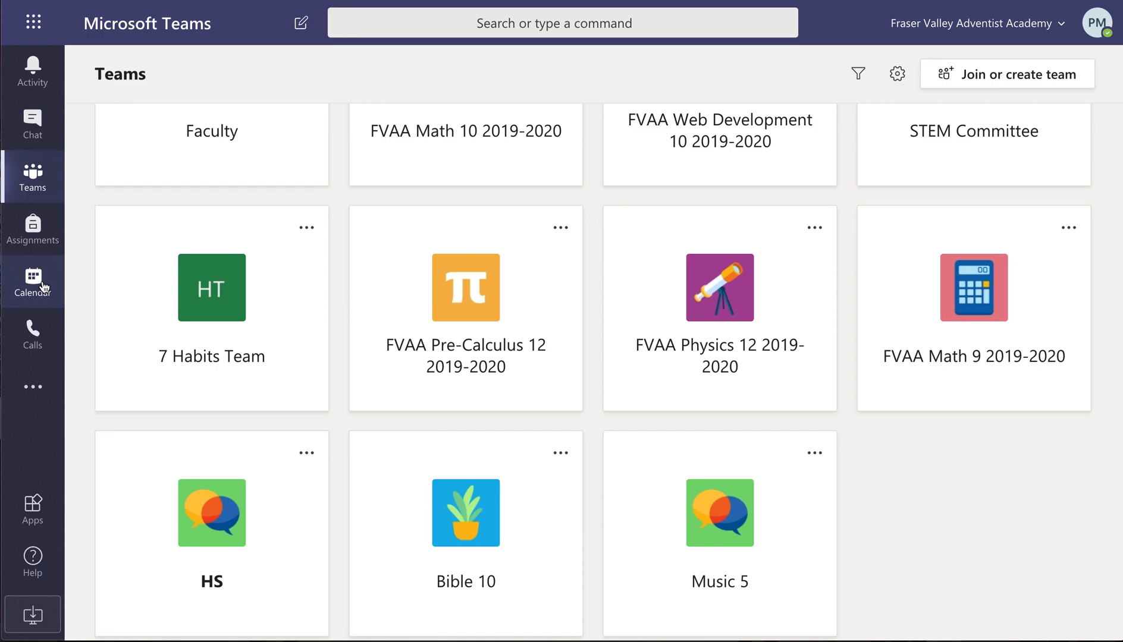
click(32, 281)
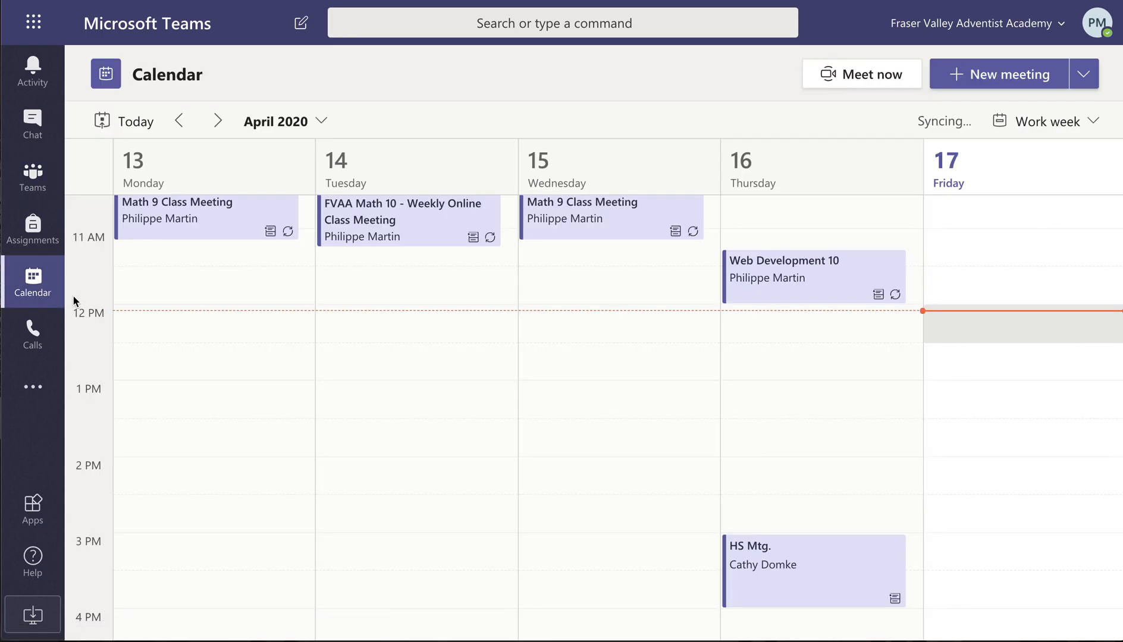
scroll(down, 3)
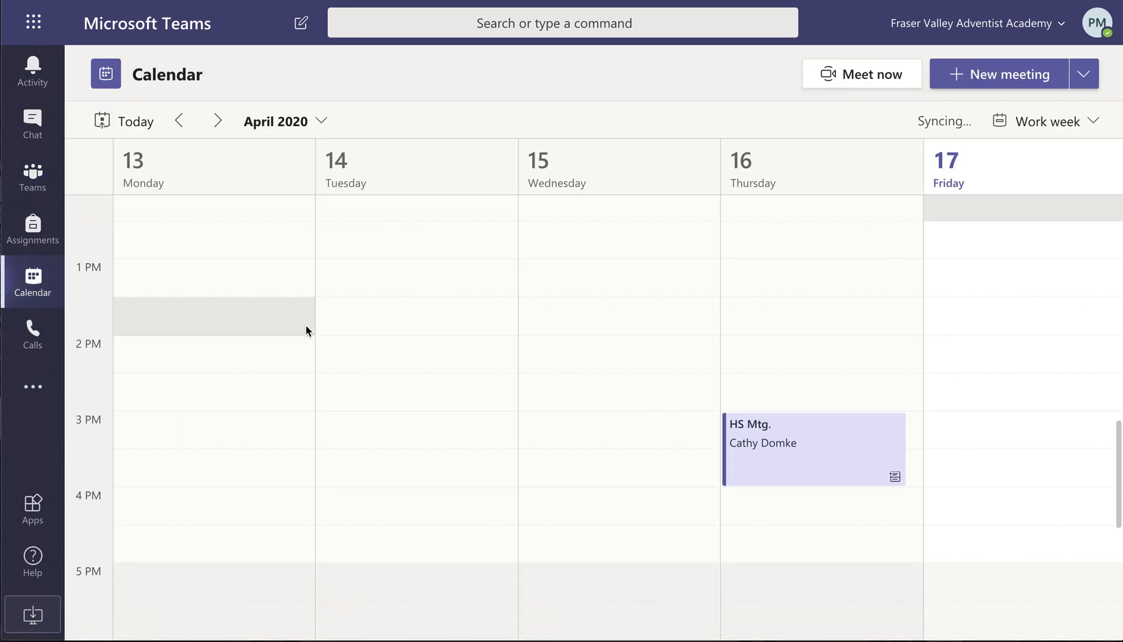
click(217, 120)
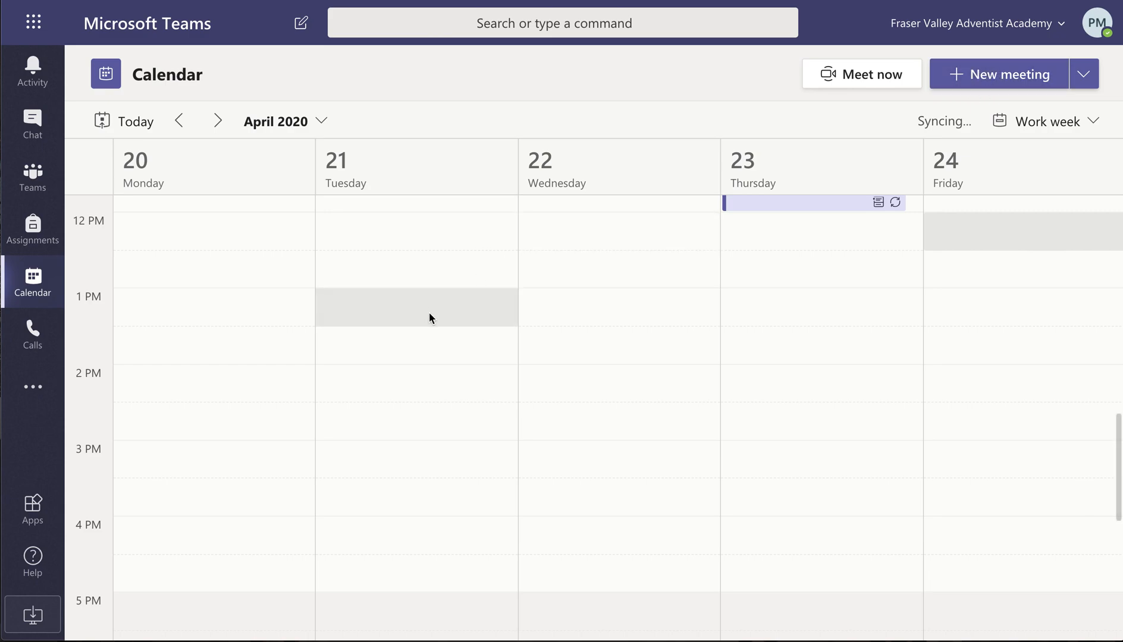
mouse_move(379, 354)
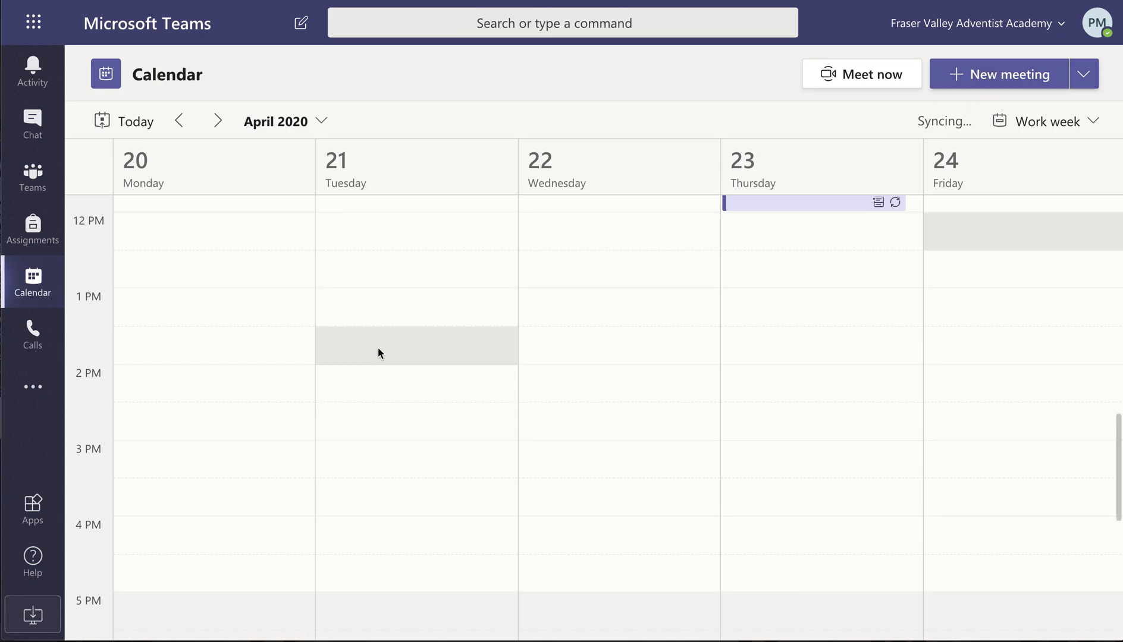
Step: Start a meeting in the Tuesday Apr 21 afternoon slot titled 'Test Meeting'
click(416, 344)
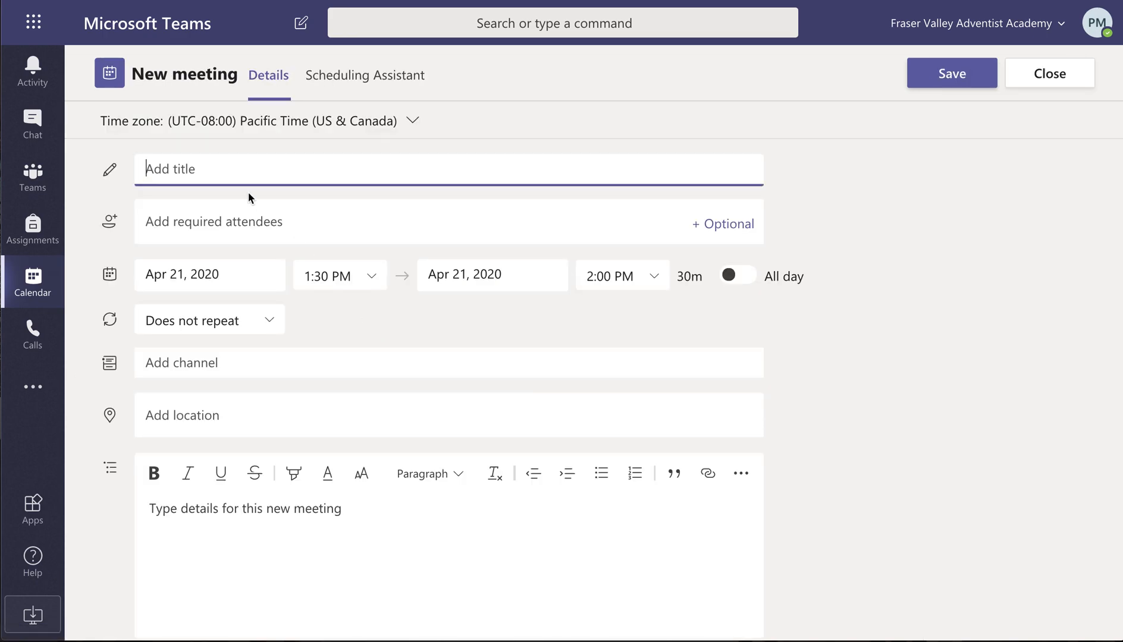
text(Test)
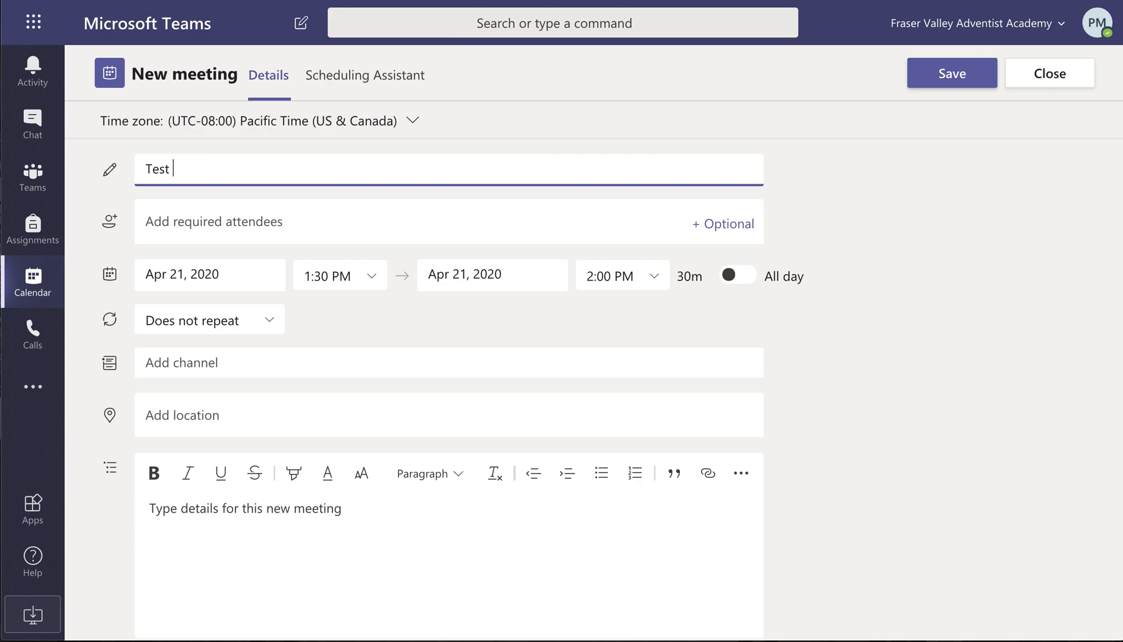
text(Meeting)
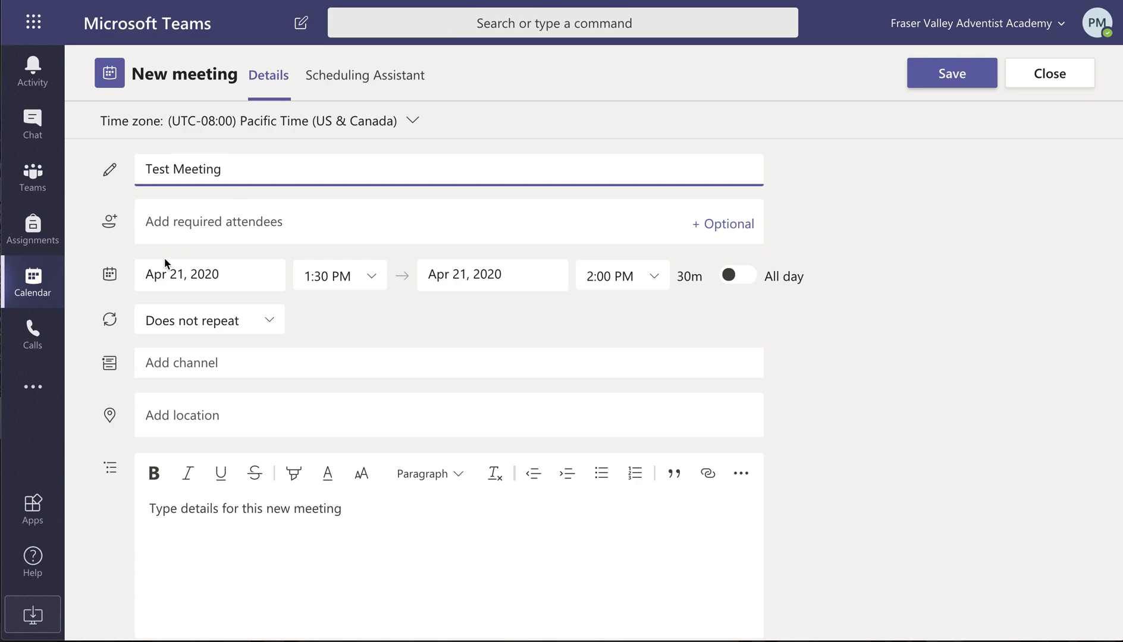
mouse_move(239, 270)
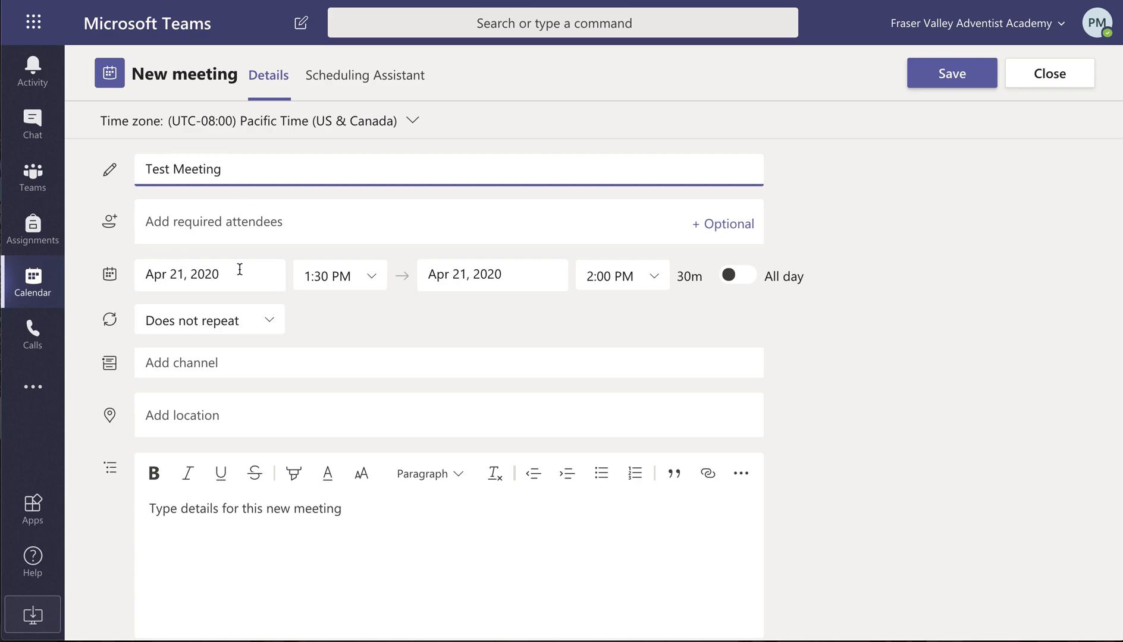
Step: Set the meeting time to run from 1:37 PM to 2:54 PM
click(340, 275)
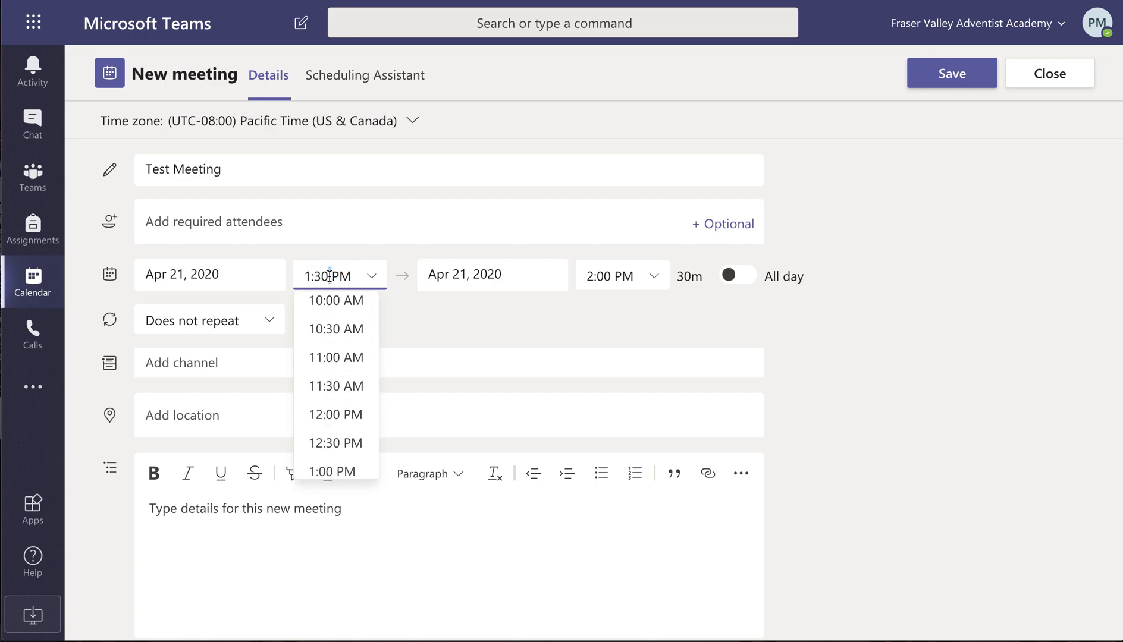
key(Backspace)
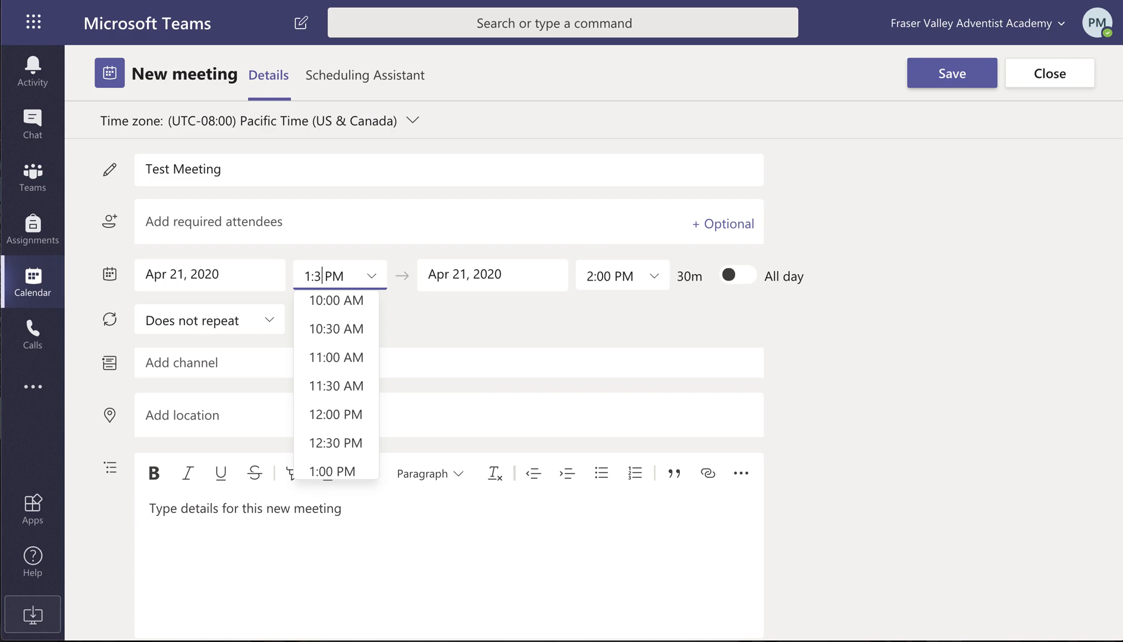
text(7)
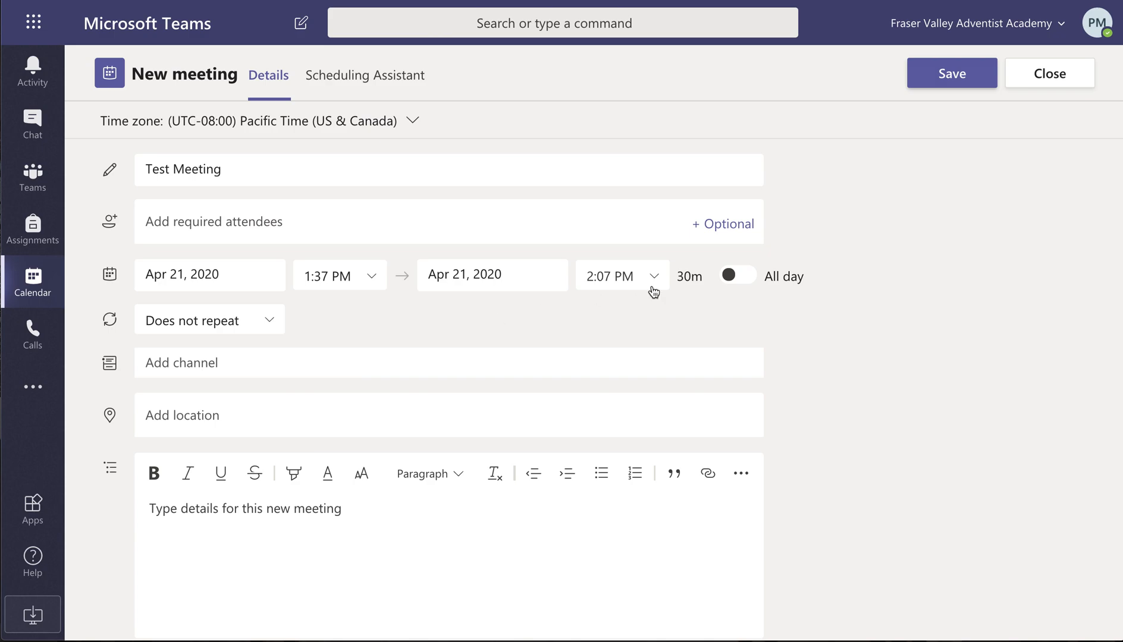
mouse_move(547, 303)
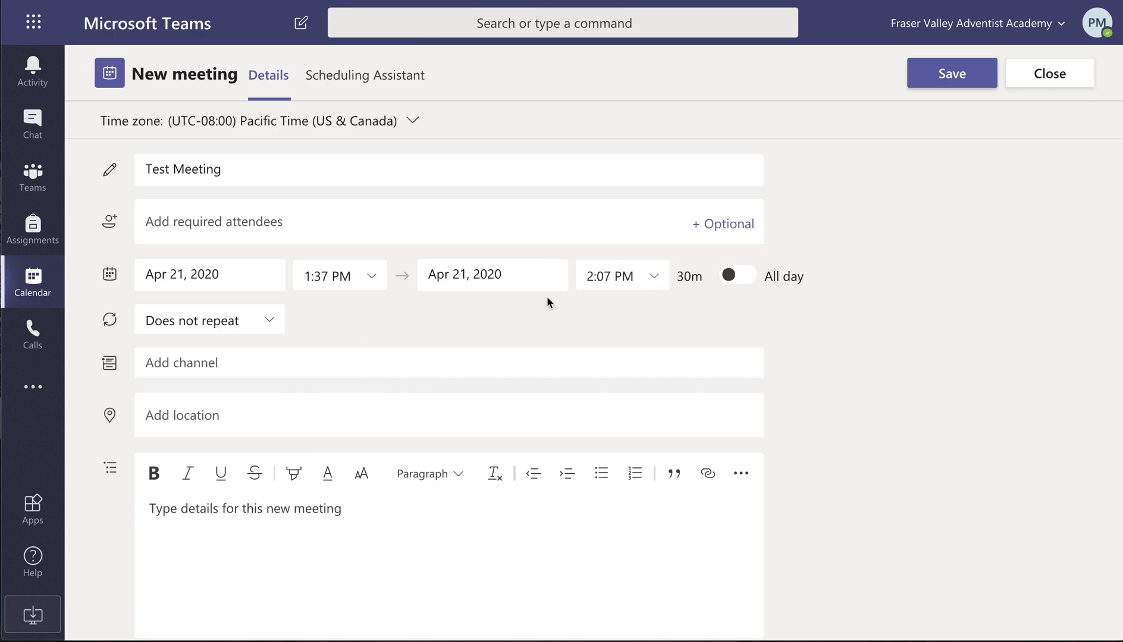
click(620, 274)
text(54)
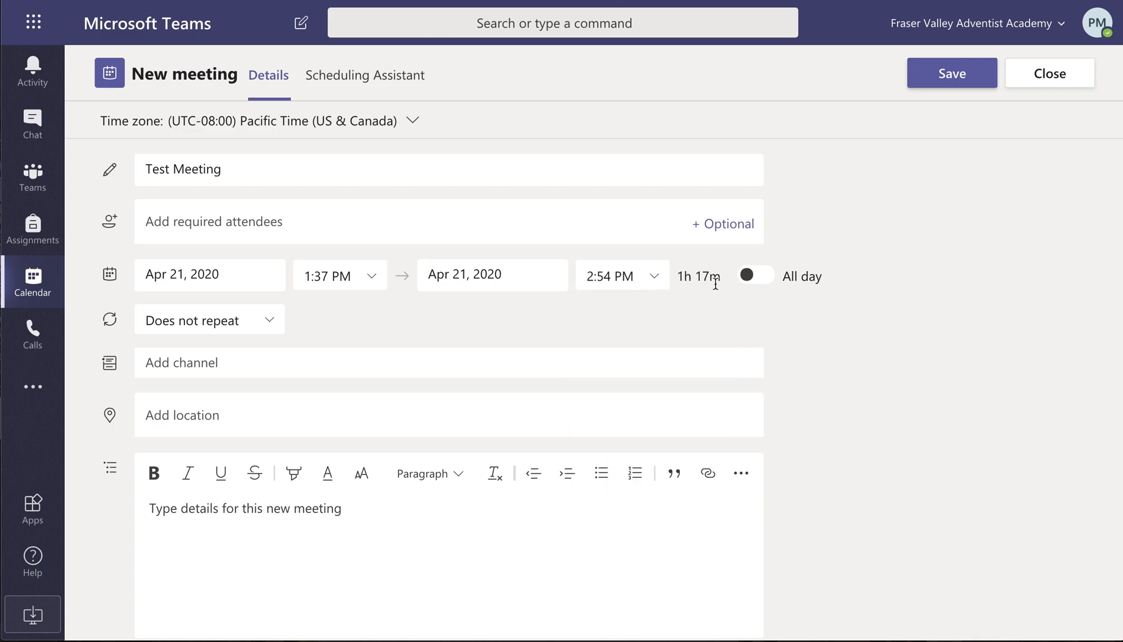
mouse_move(271, 320)
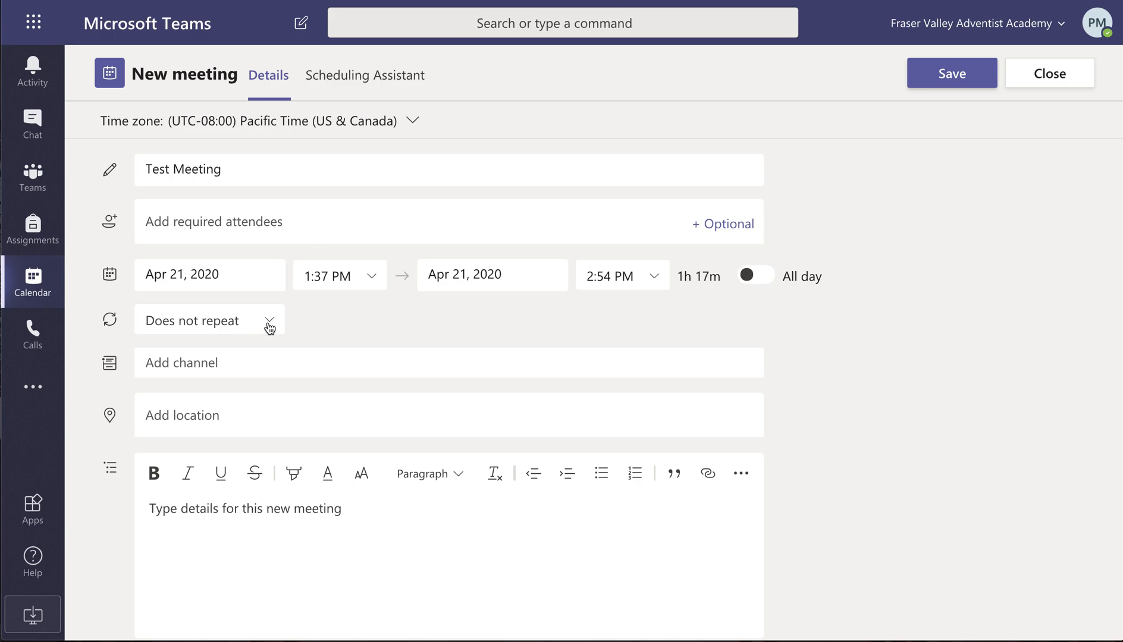
Step: Set a custom weekly recurrence on Tuesday and Thursday
click(207, 320)
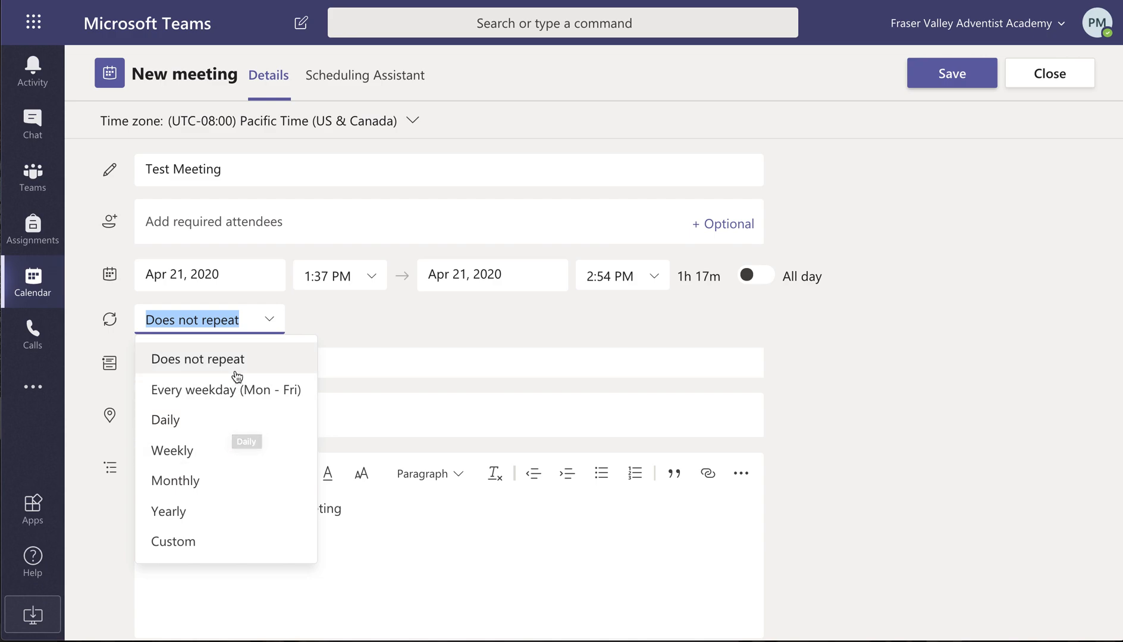
mouse_move(219, 450)
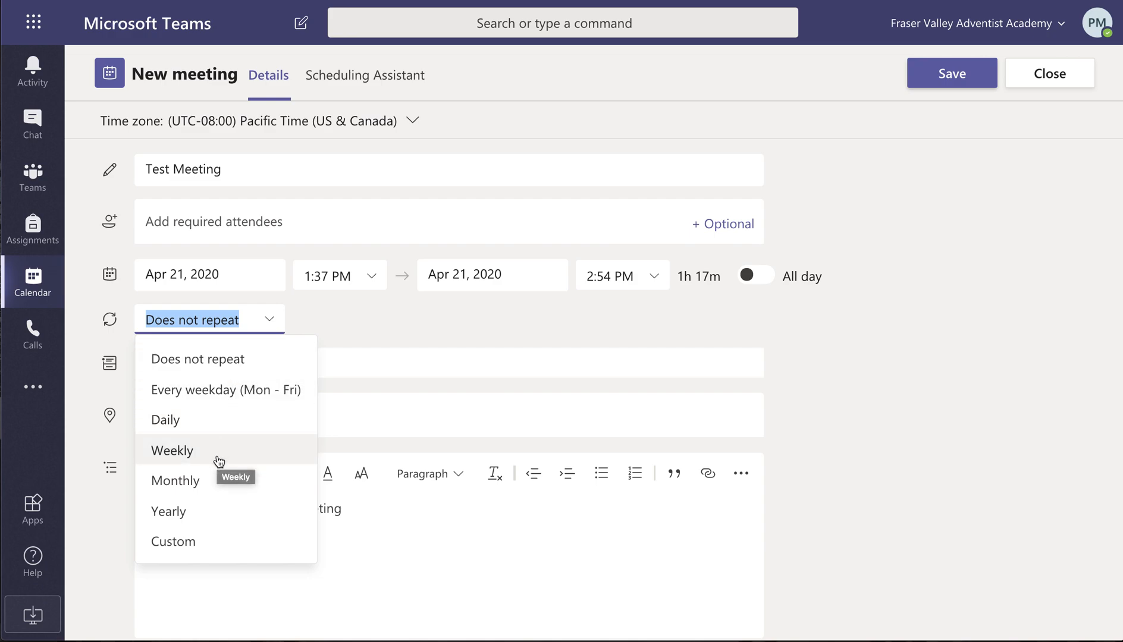
mouse_move(210, 541)
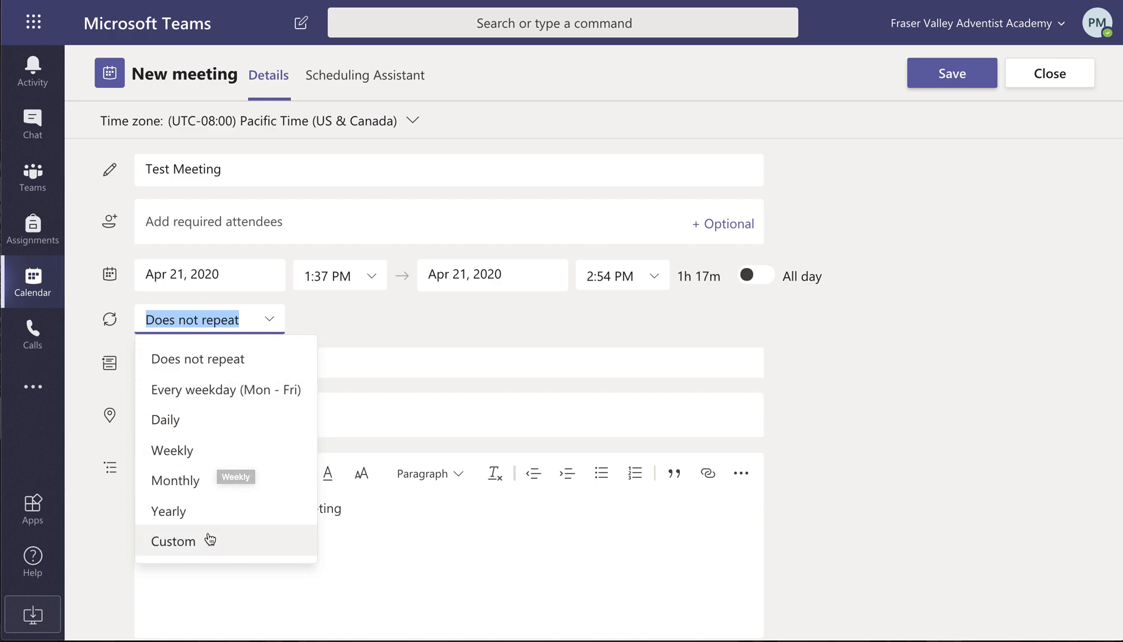
click(172, 540)
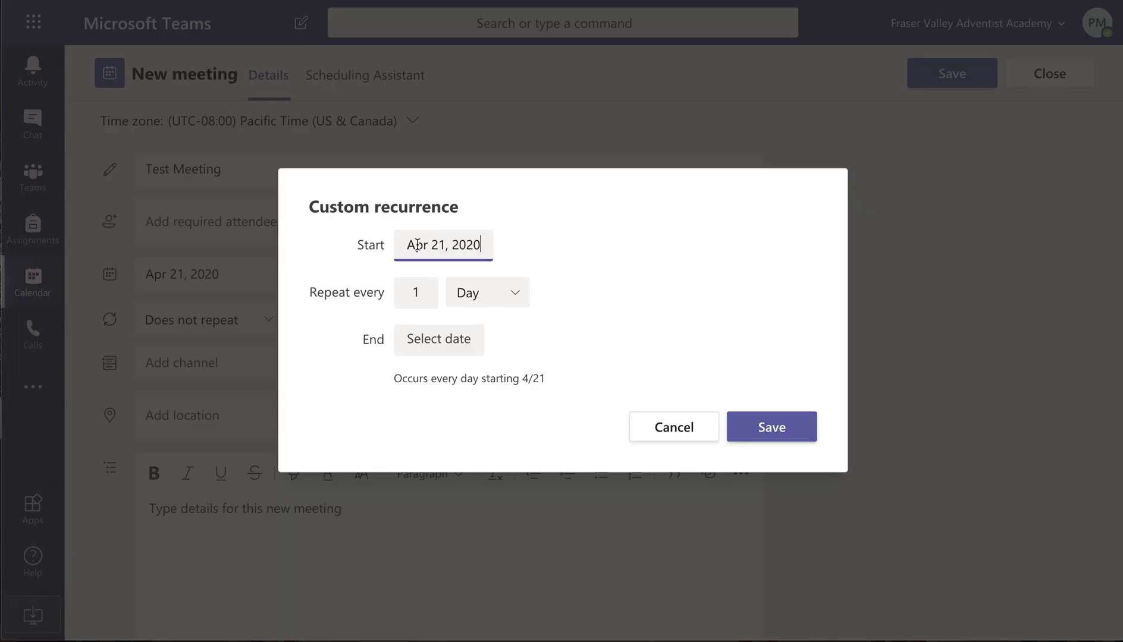
click(487, 292)
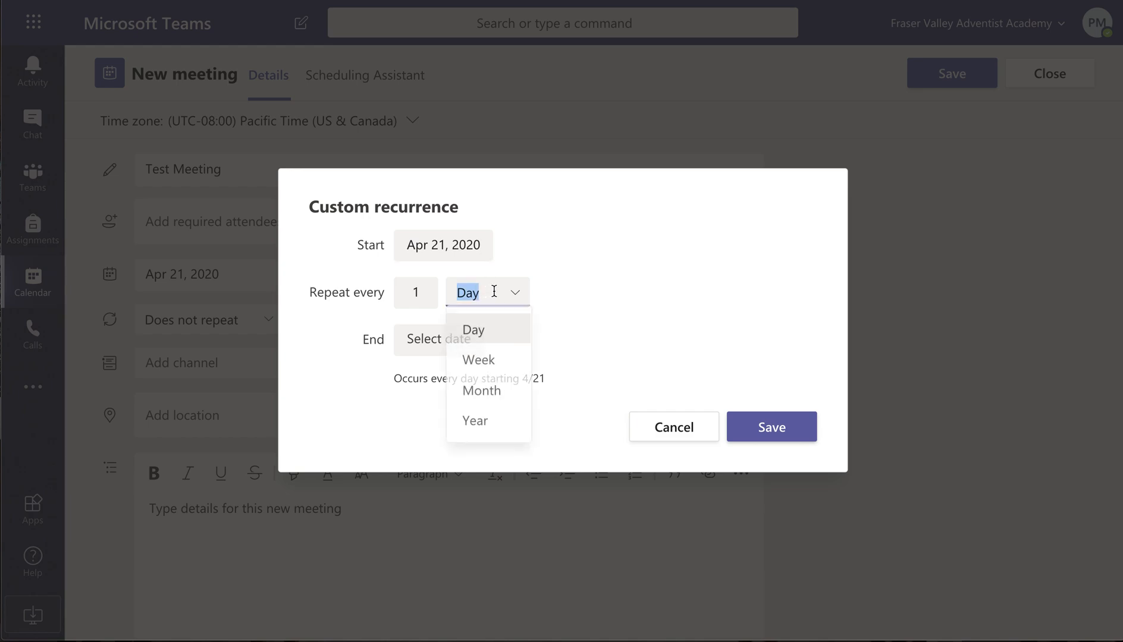
click(477, 359)
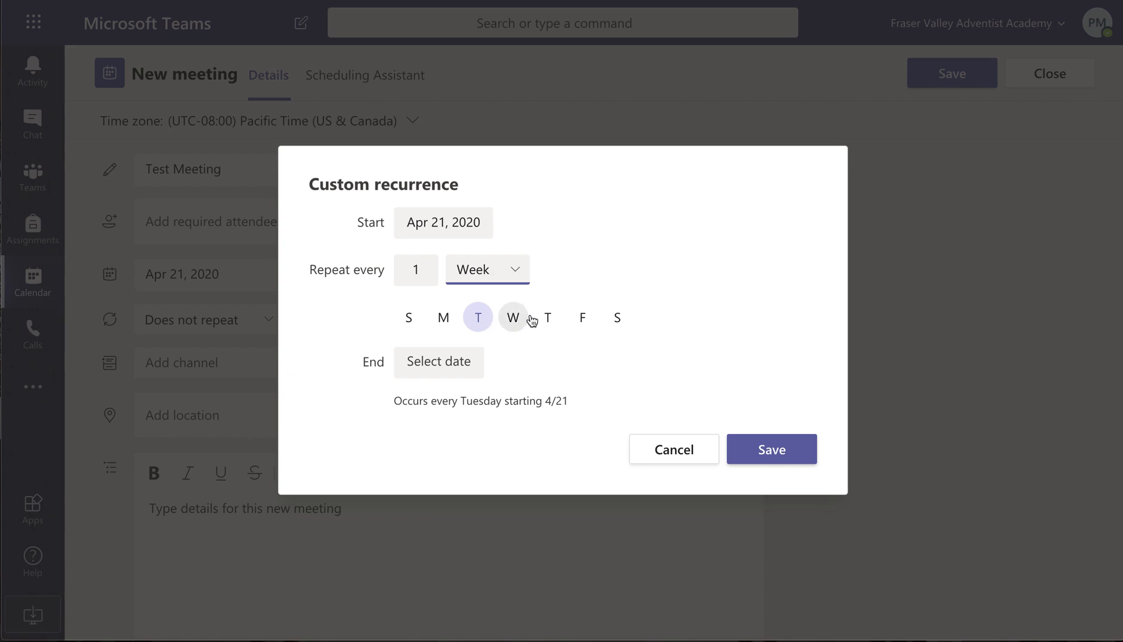
click(547, 317)
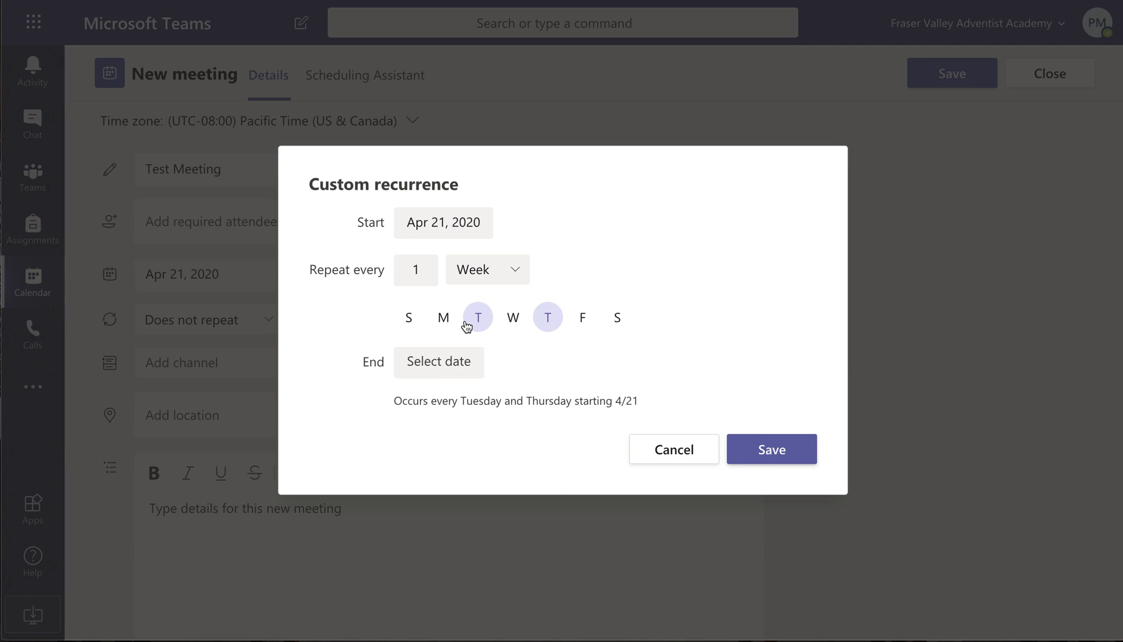
Step: End the recurrence on Jun 30, 2020 and save it
click(438, 362)
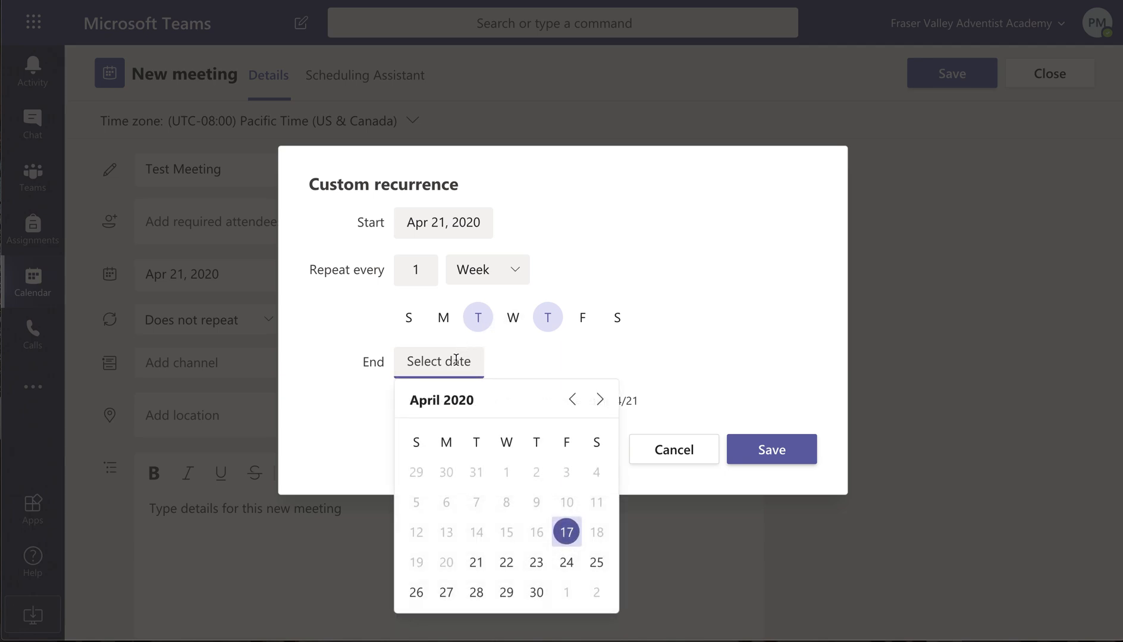
click(600, 400)
text(Jun 30, 2020)
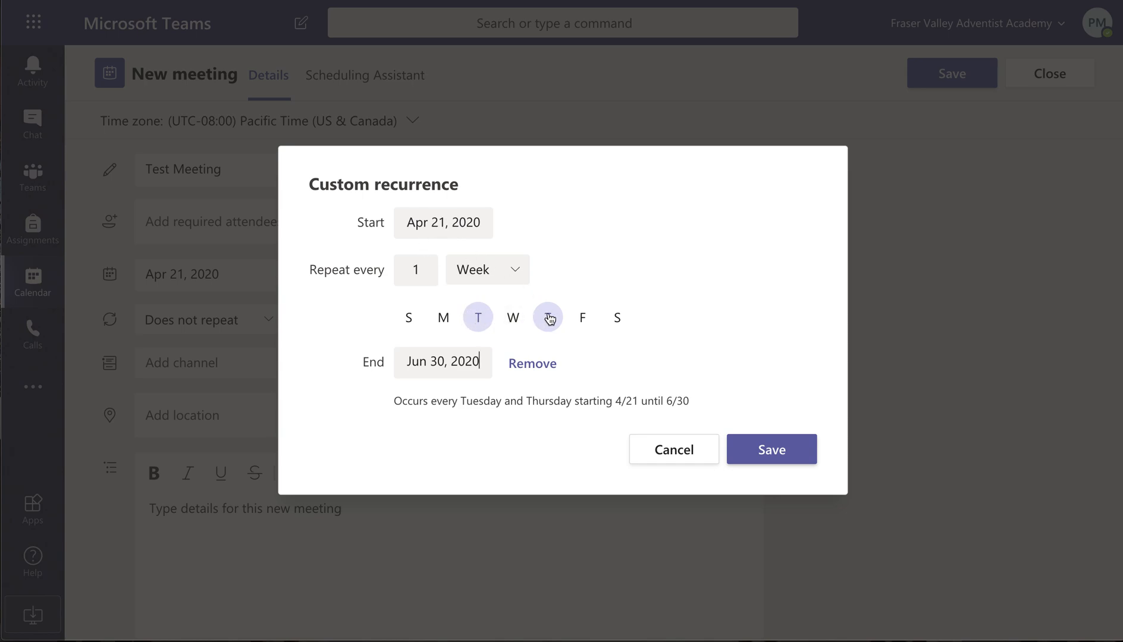
click(547, 317)
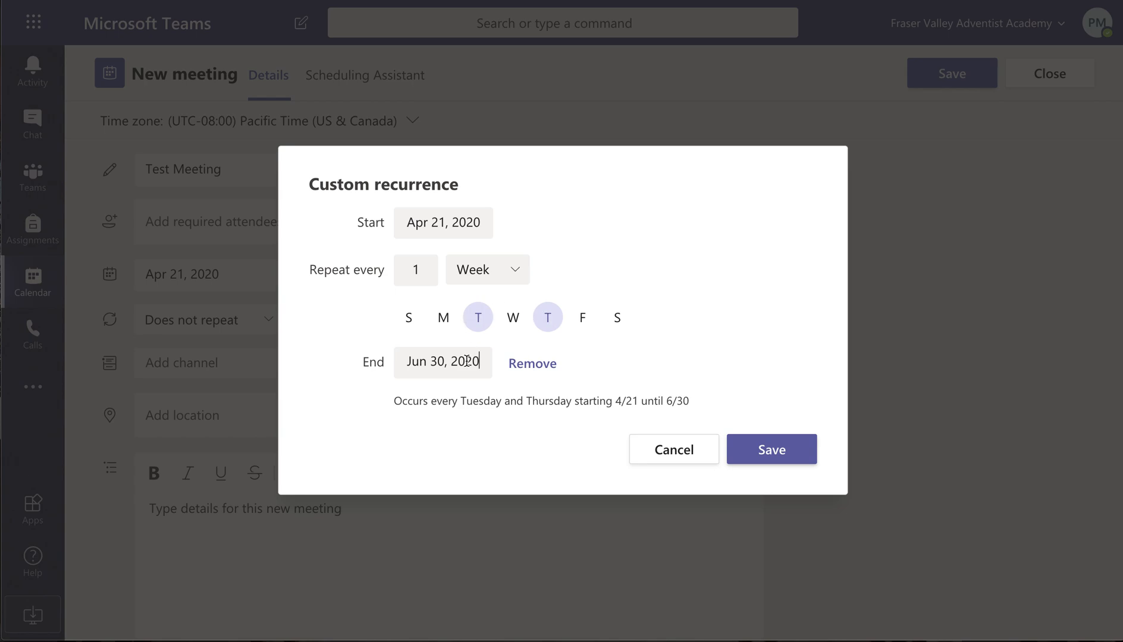
click(771, 450)
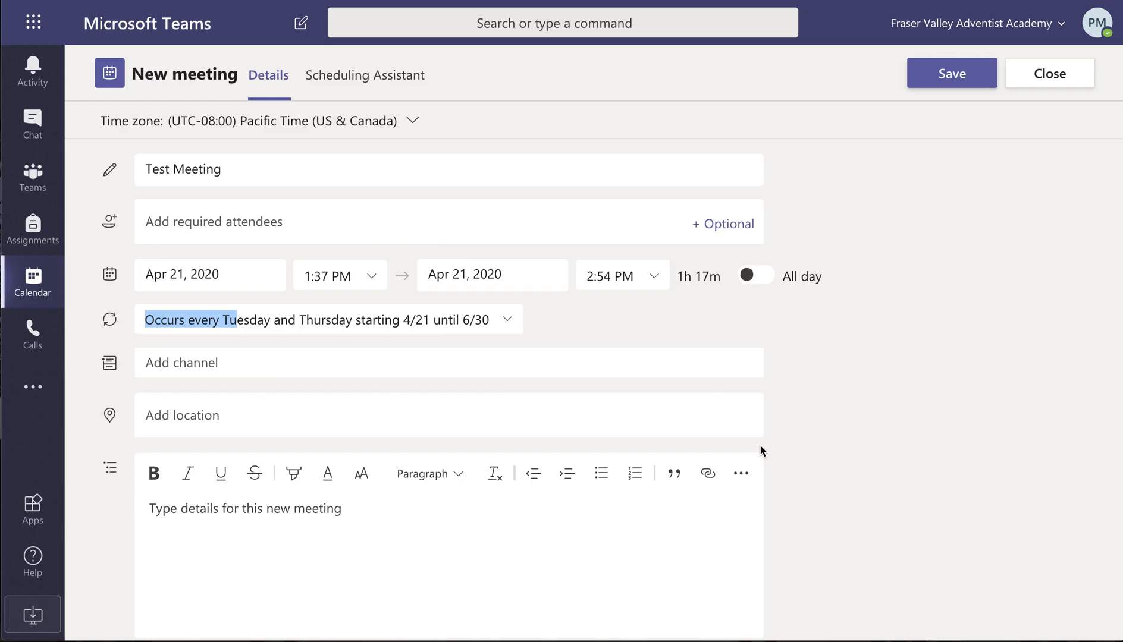
click(449, 362)
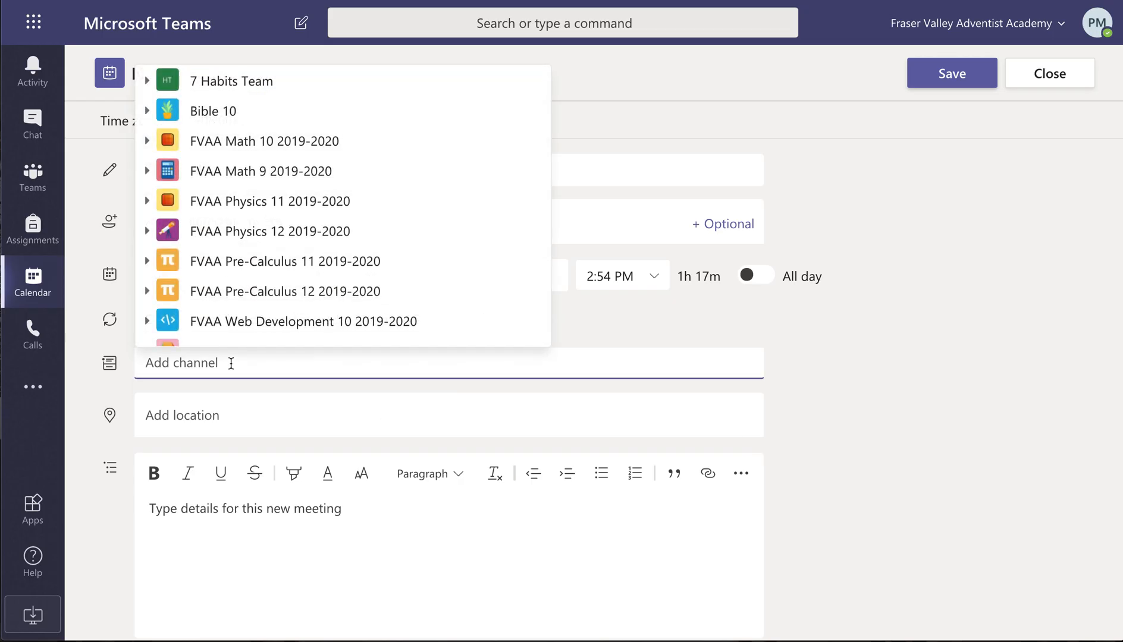
click(148, 201)
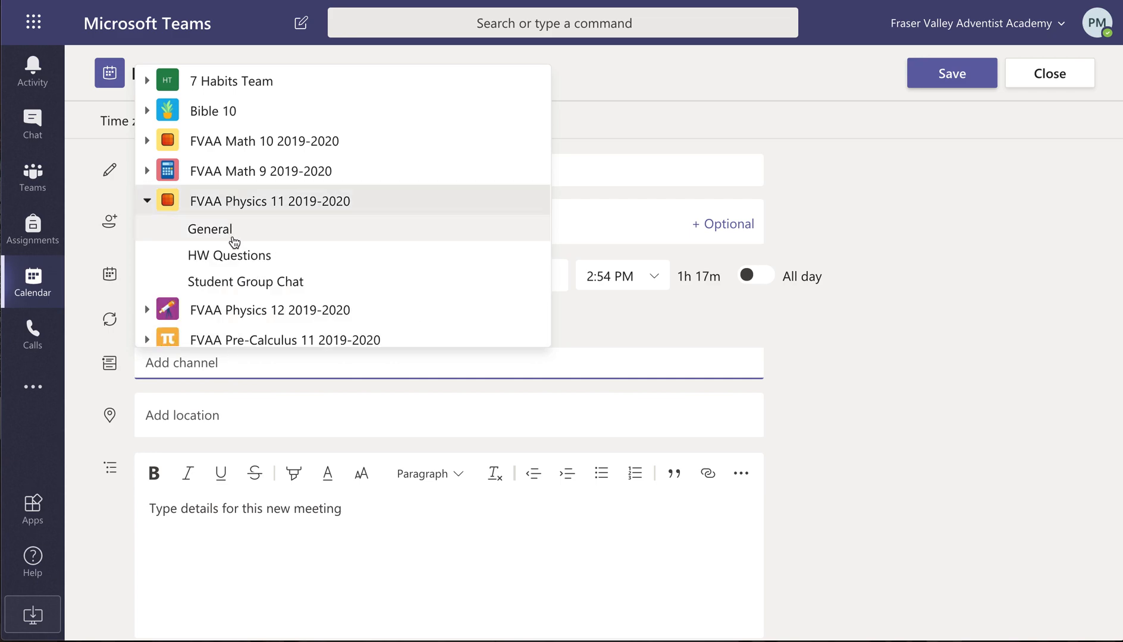
mouse_move(229, 255)
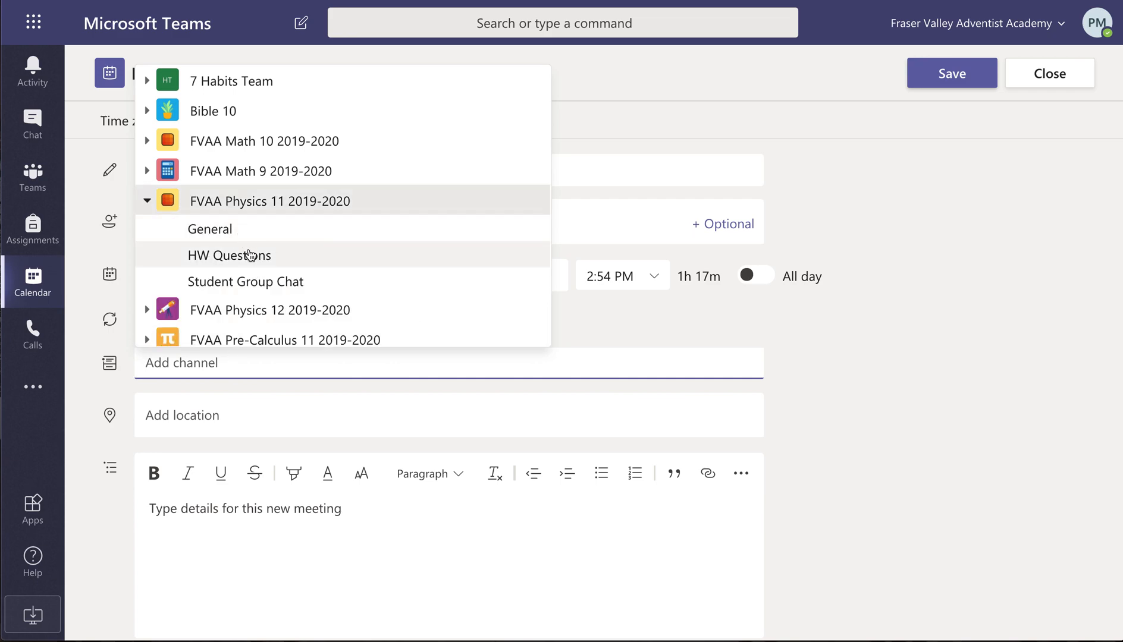
mouse_move(252, 277)
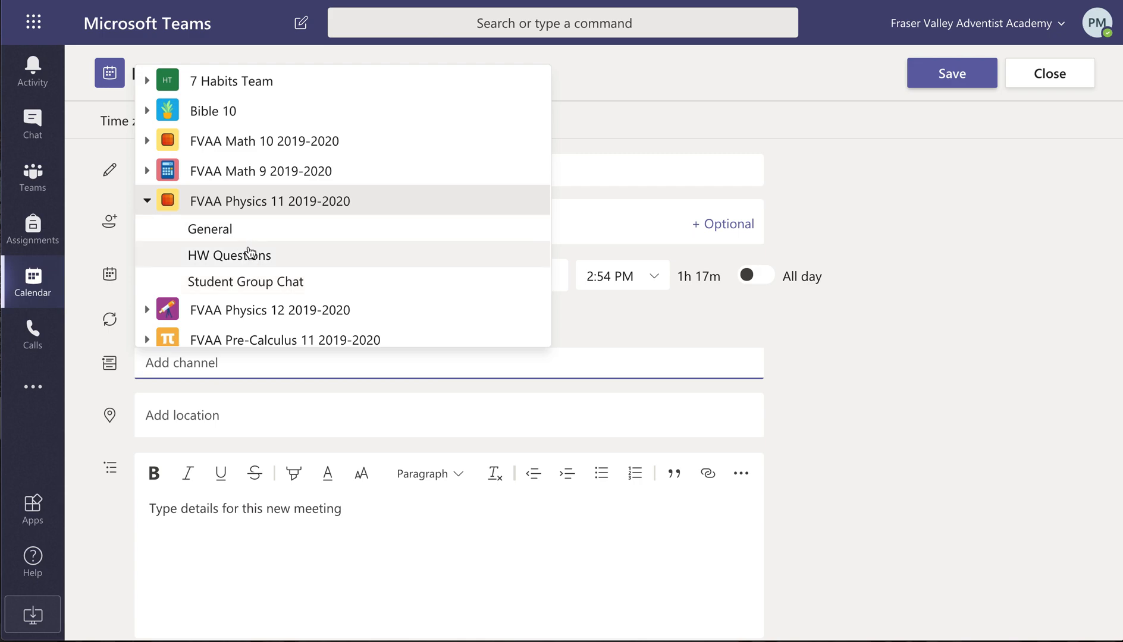
mouse_move(253, 262)
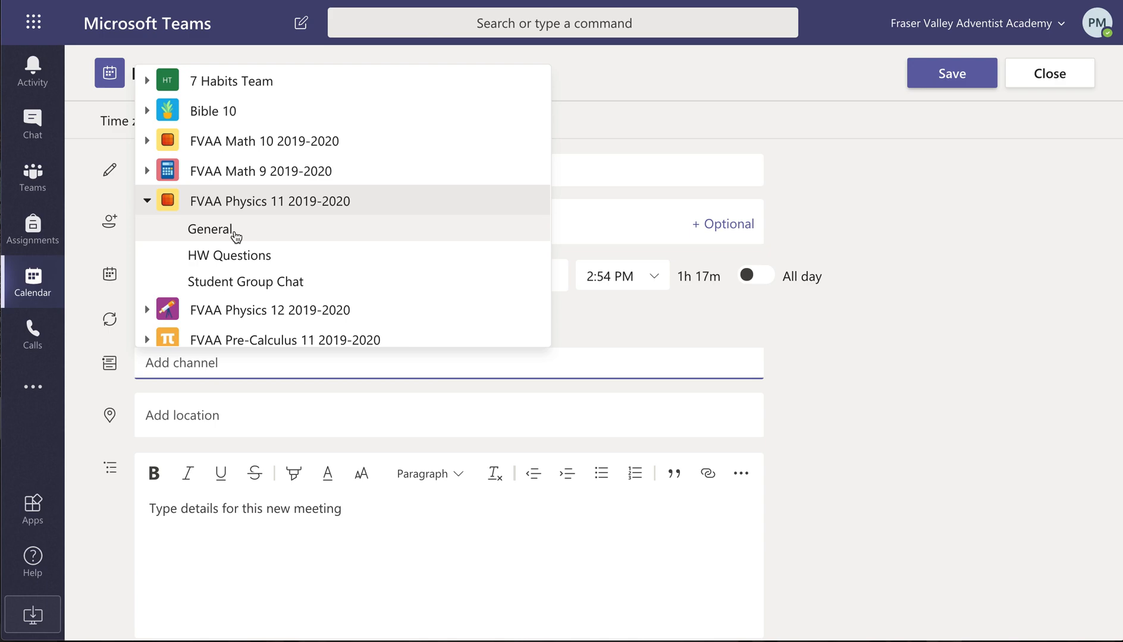
click(210, 229)
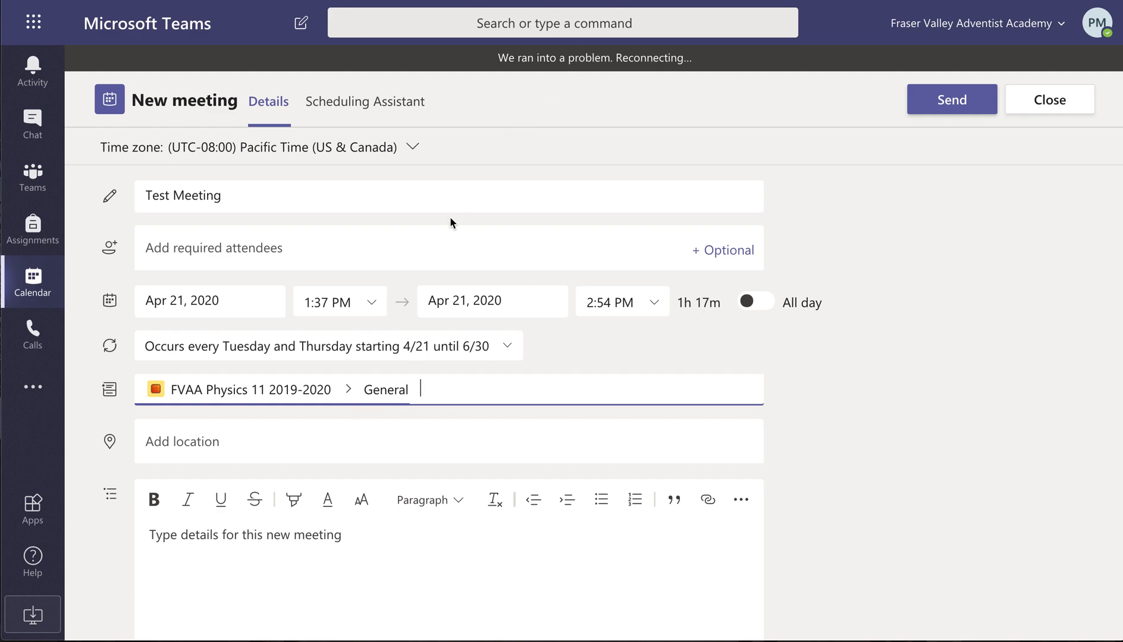
mouse_move(386, 280)
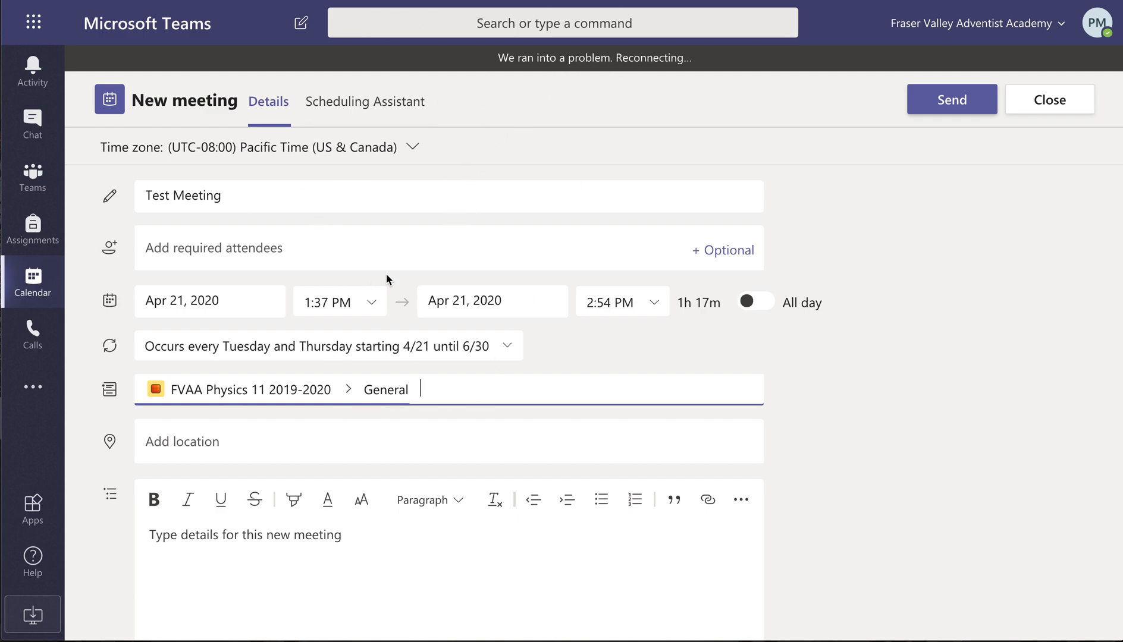
mouse_move(438, 483)
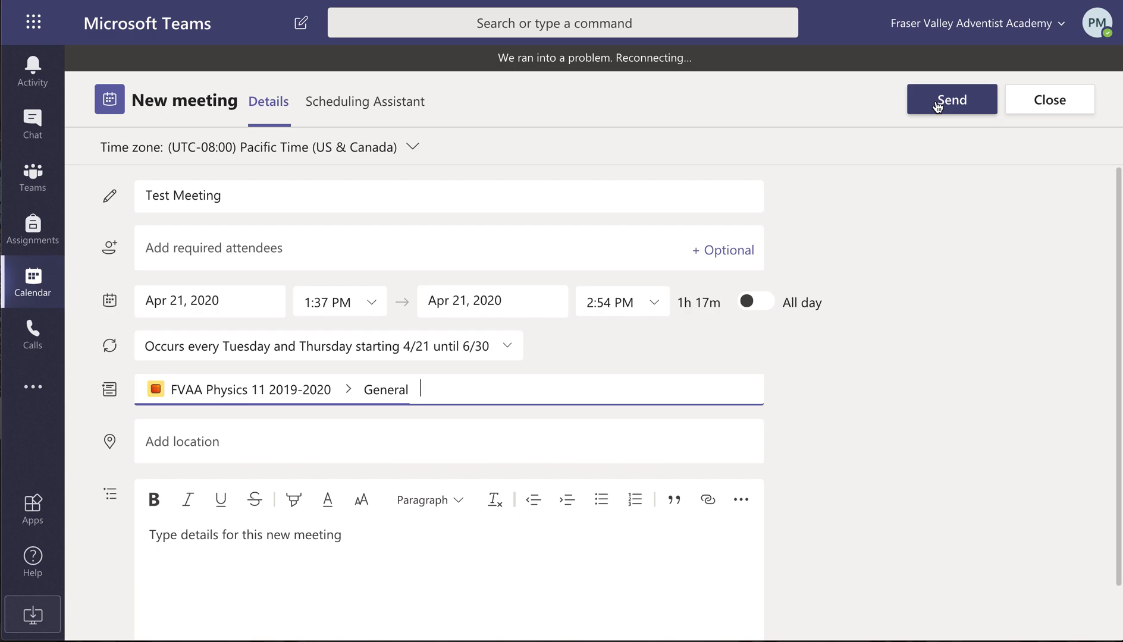
Step: Send the Test Meeting invitation and return to the calendar
click(951, 98)
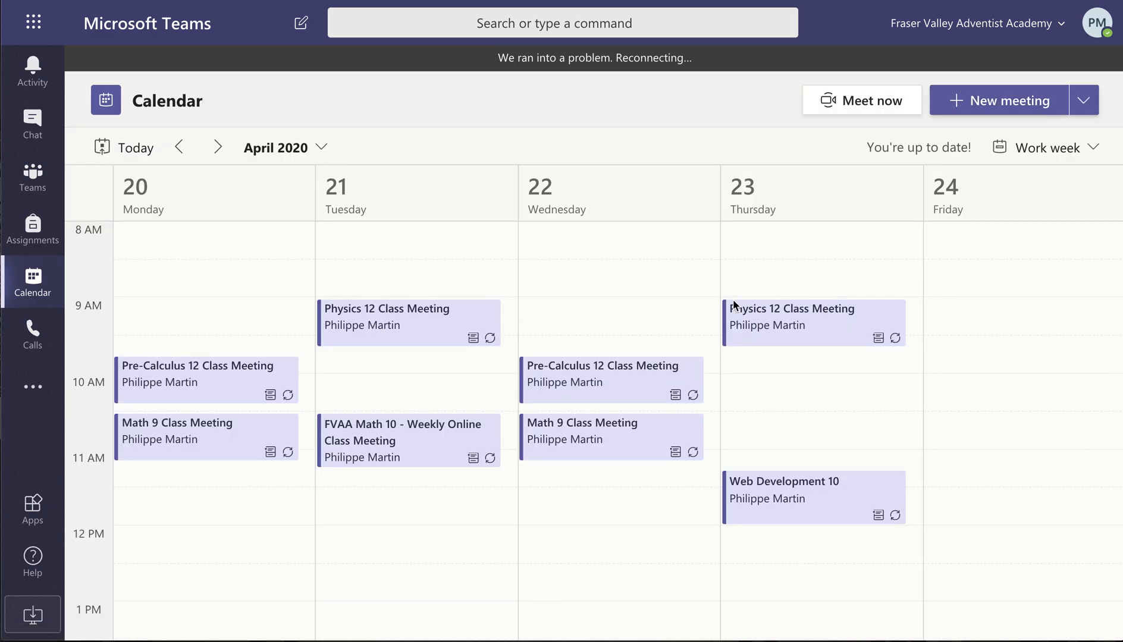
scroll(down, 3)
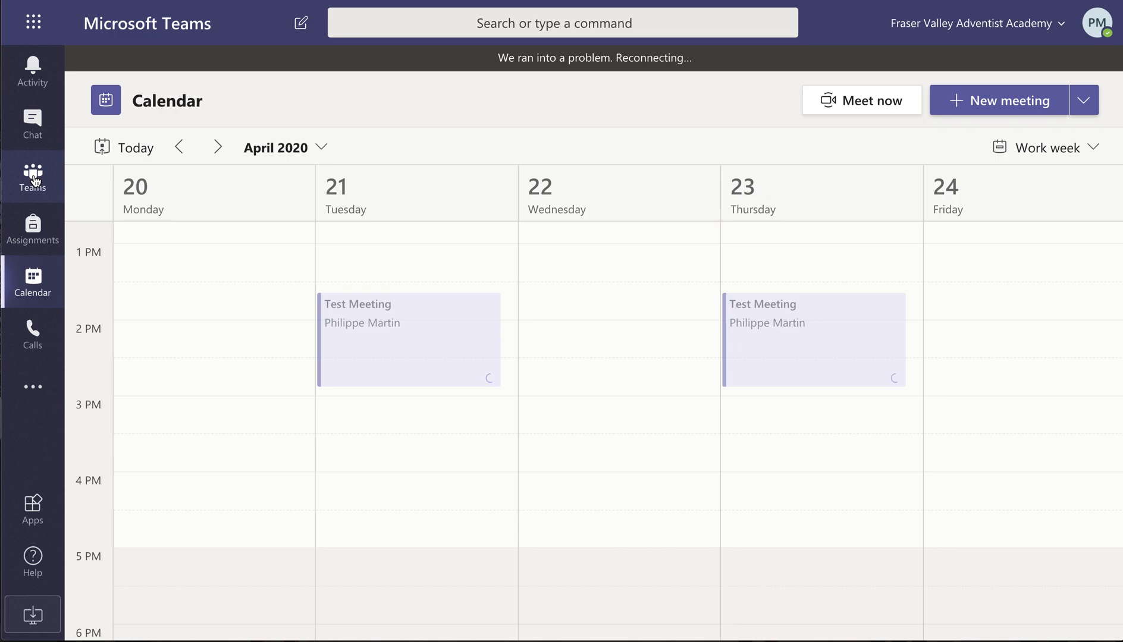
click(32, 176)
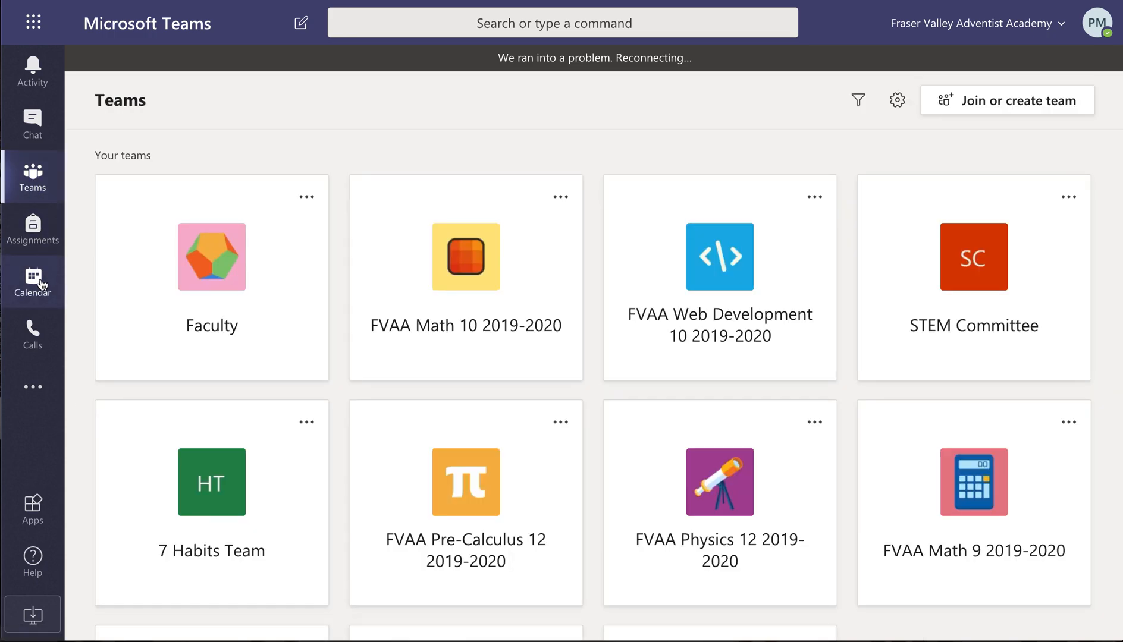
click(33, 280)
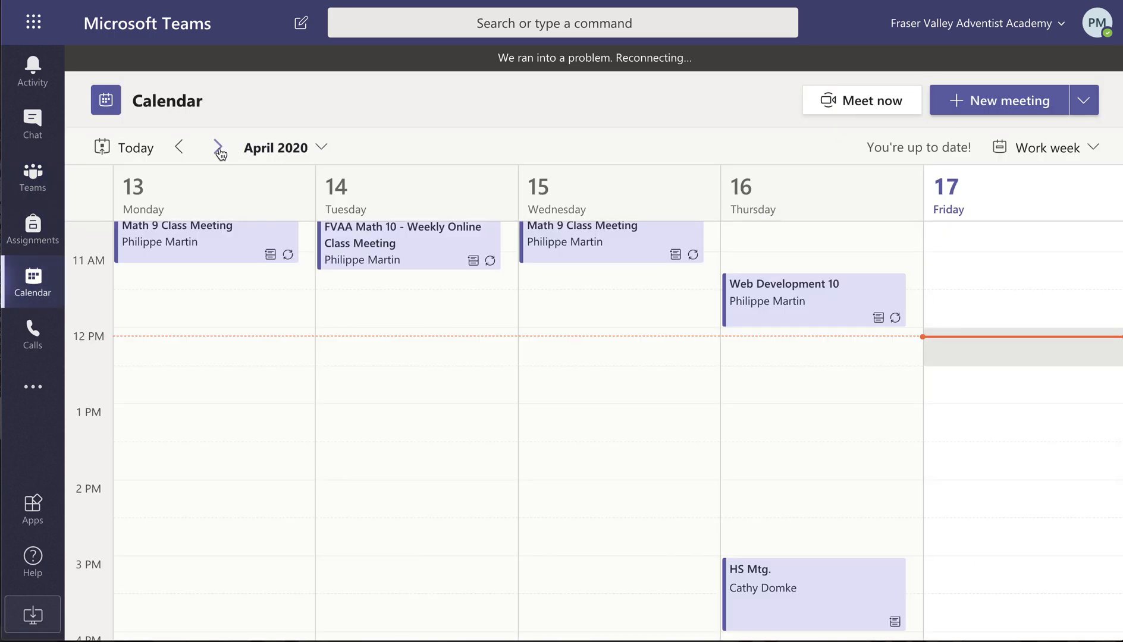
Step: Browse the weeks of April 27 and May 4 to verify Tue/Thu occurrences, then return to April 20
click(218, 147)
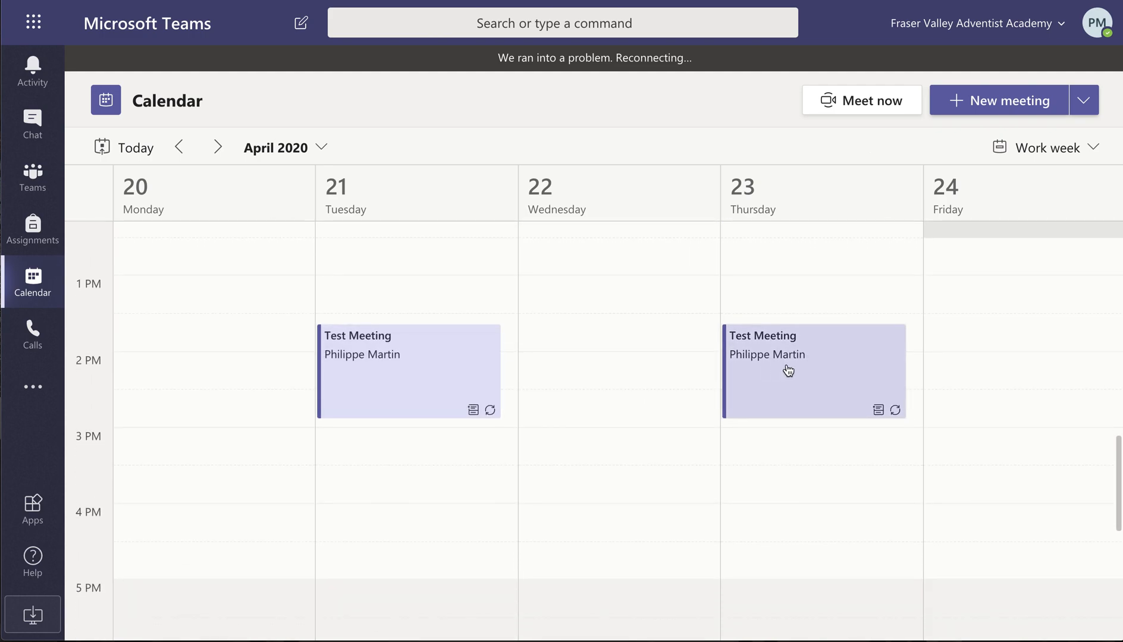
mouse_move(806, 347)
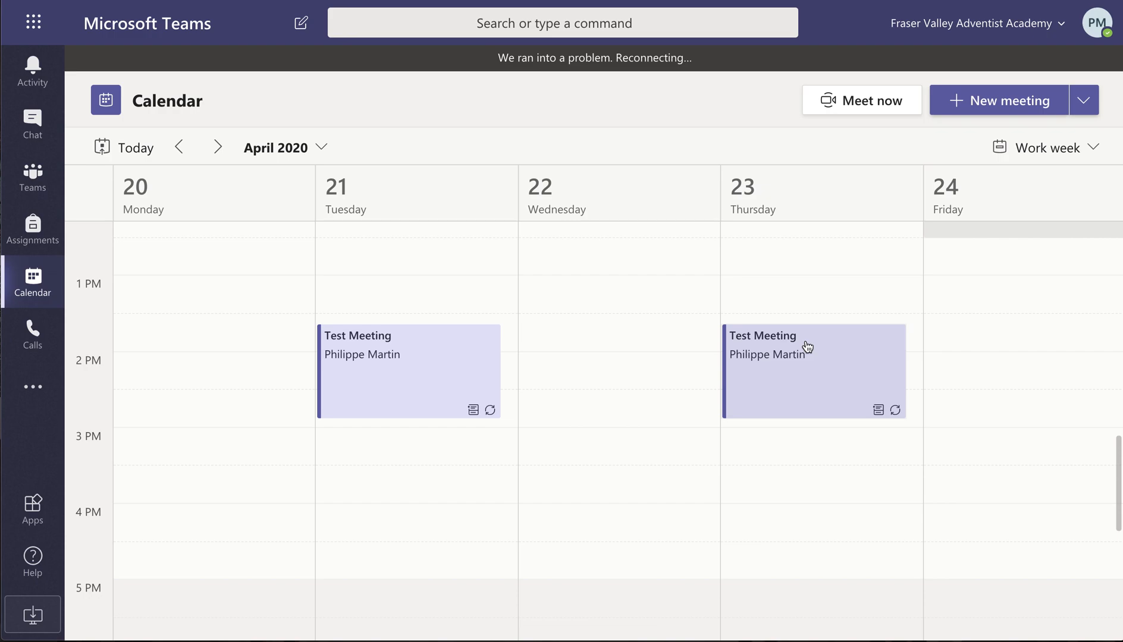
mouse_move(213, 125)
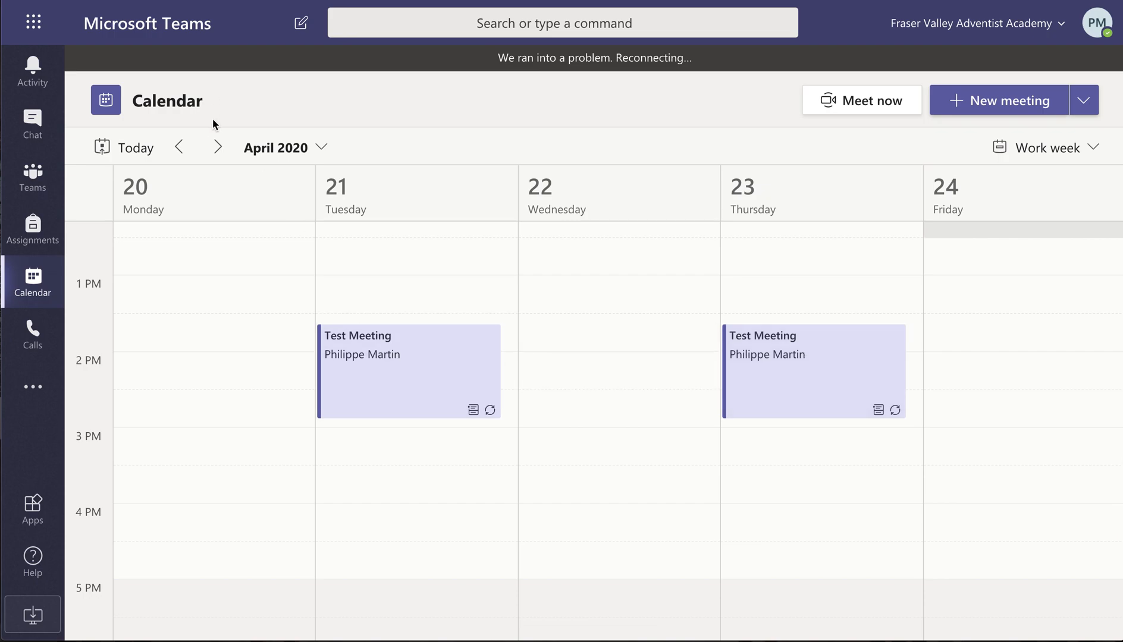
click(217, 148)
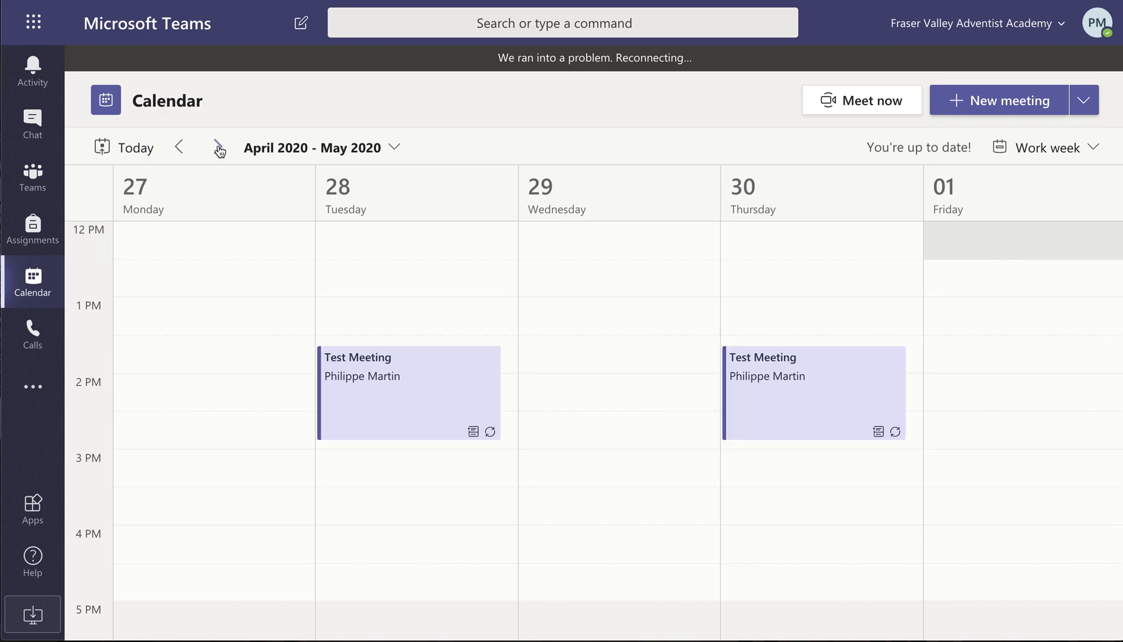
click(216, 147)
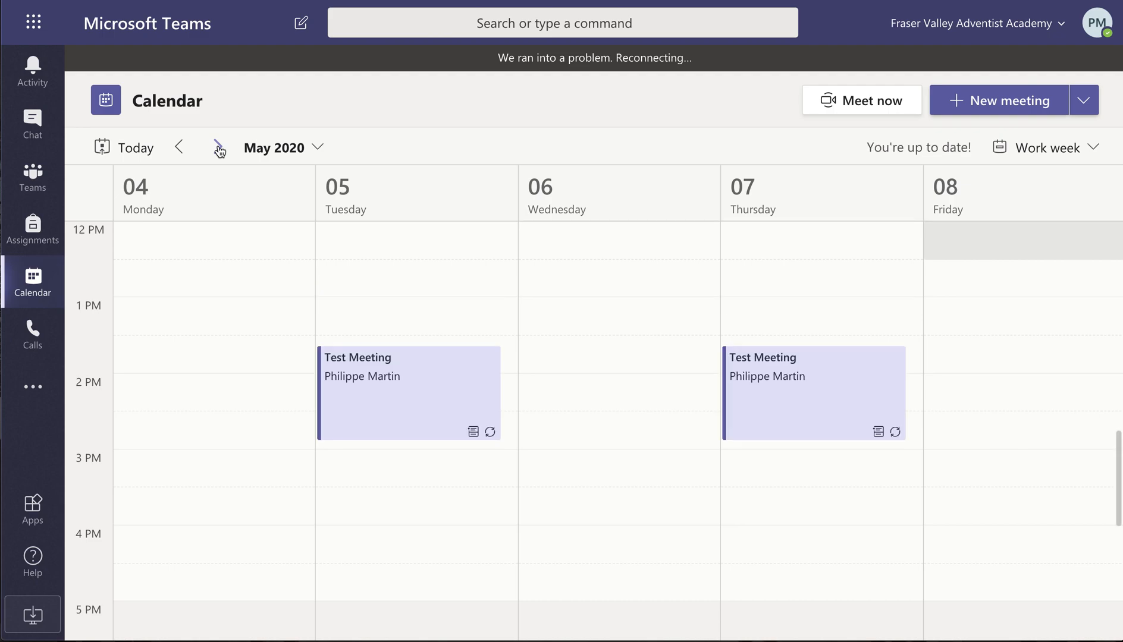
click(179, 148)
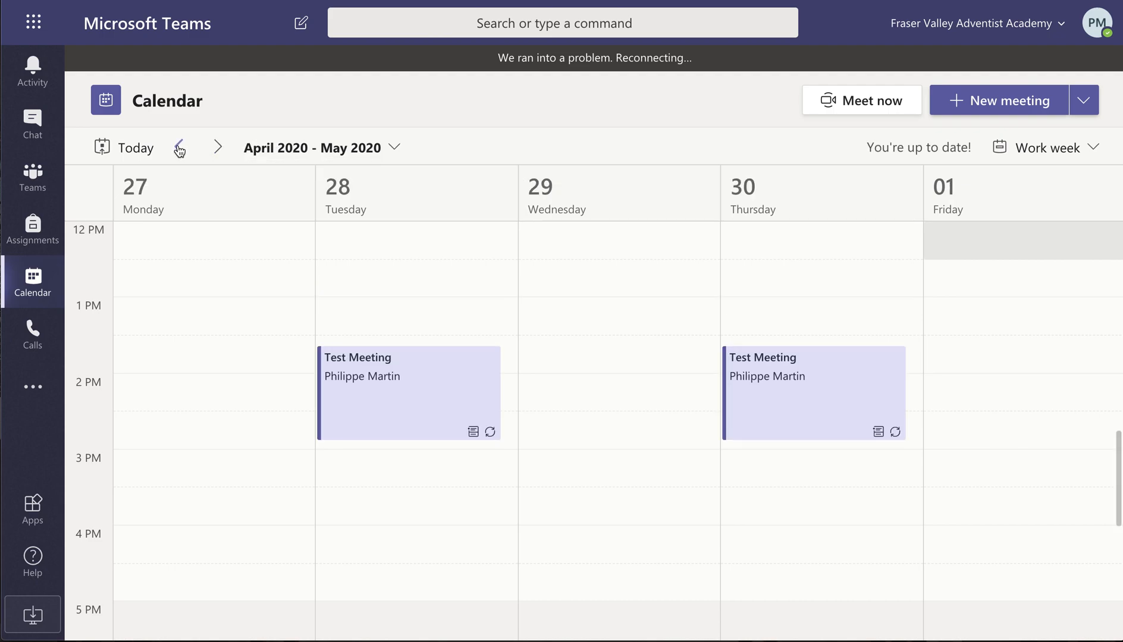
click(180, 147)
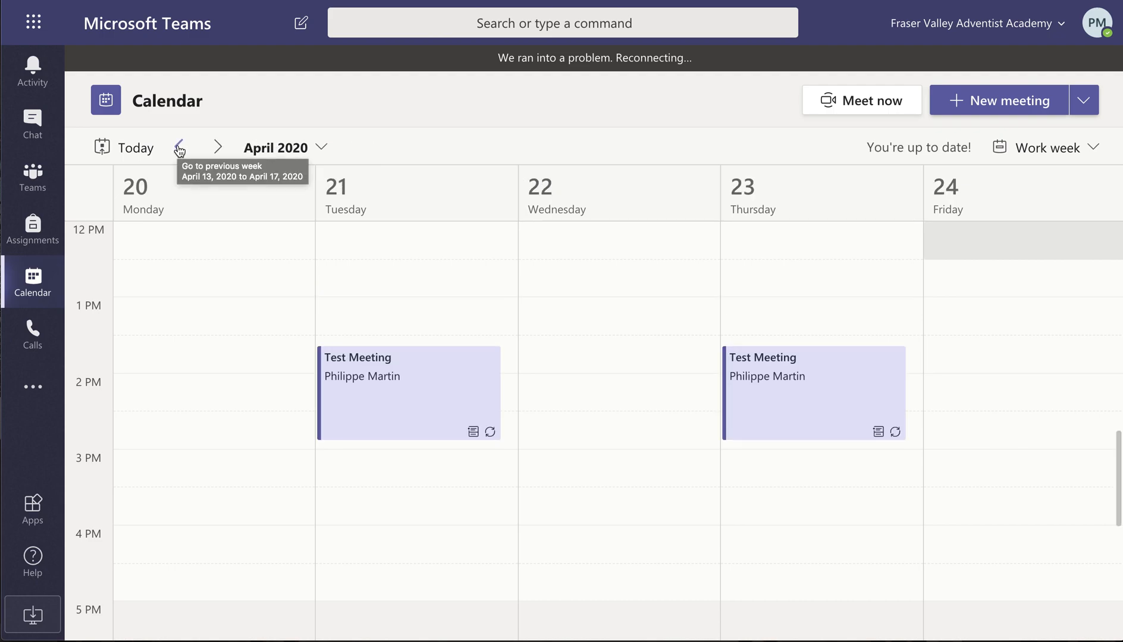
mouse_move(562, 348)
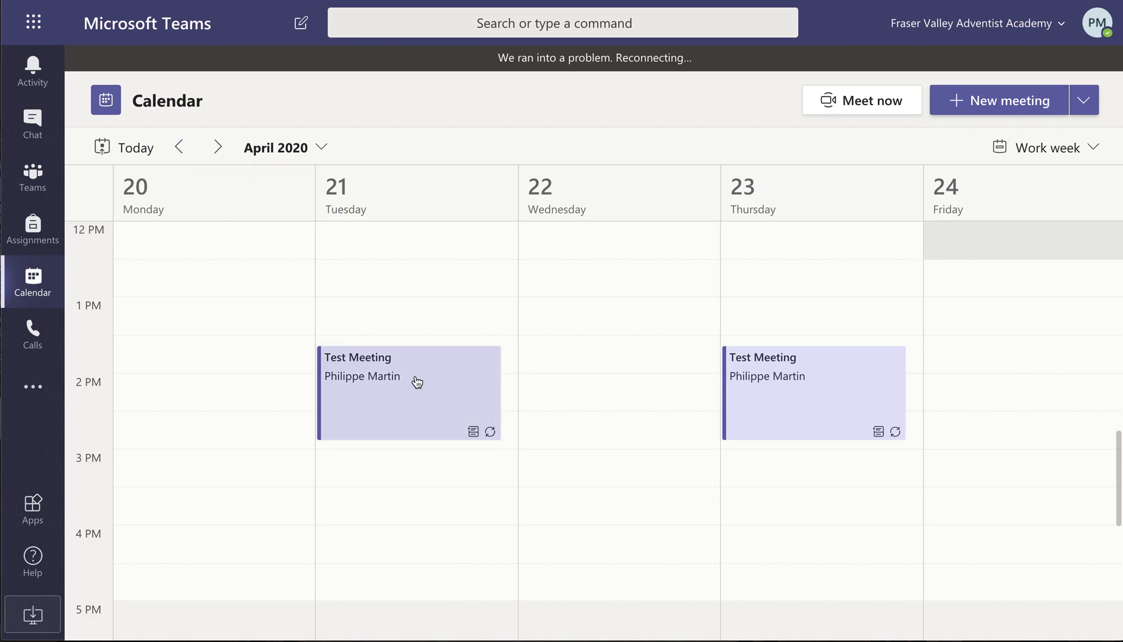
mouse_move(417, 382)
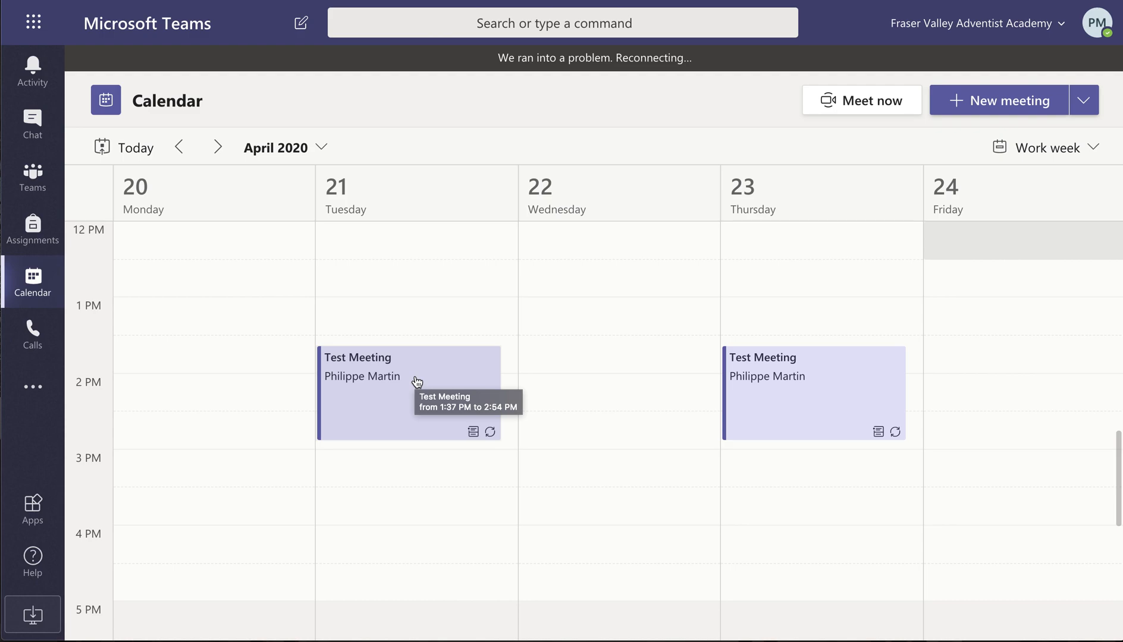
mouse_move(439, 305)
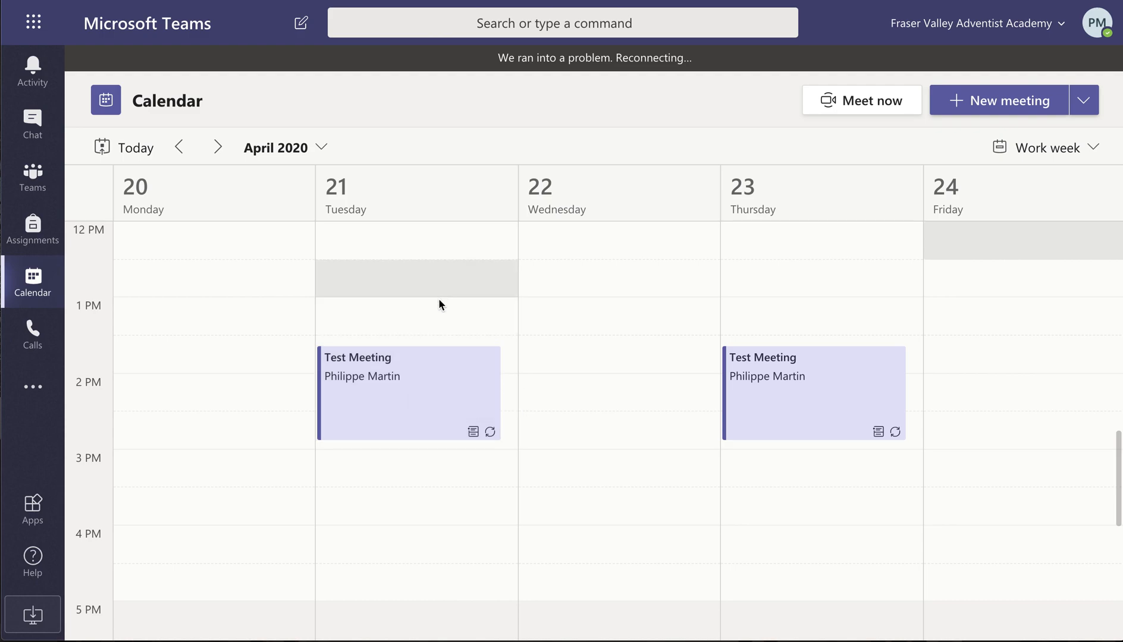
mouse_move(411, 378)
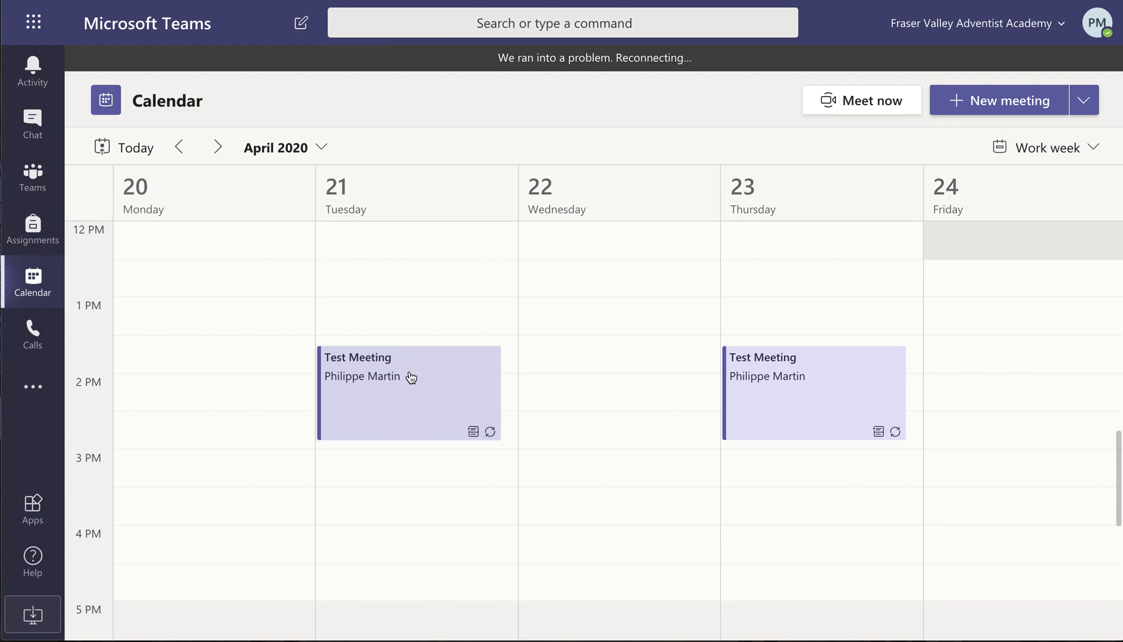
mouse_move(435, 378)
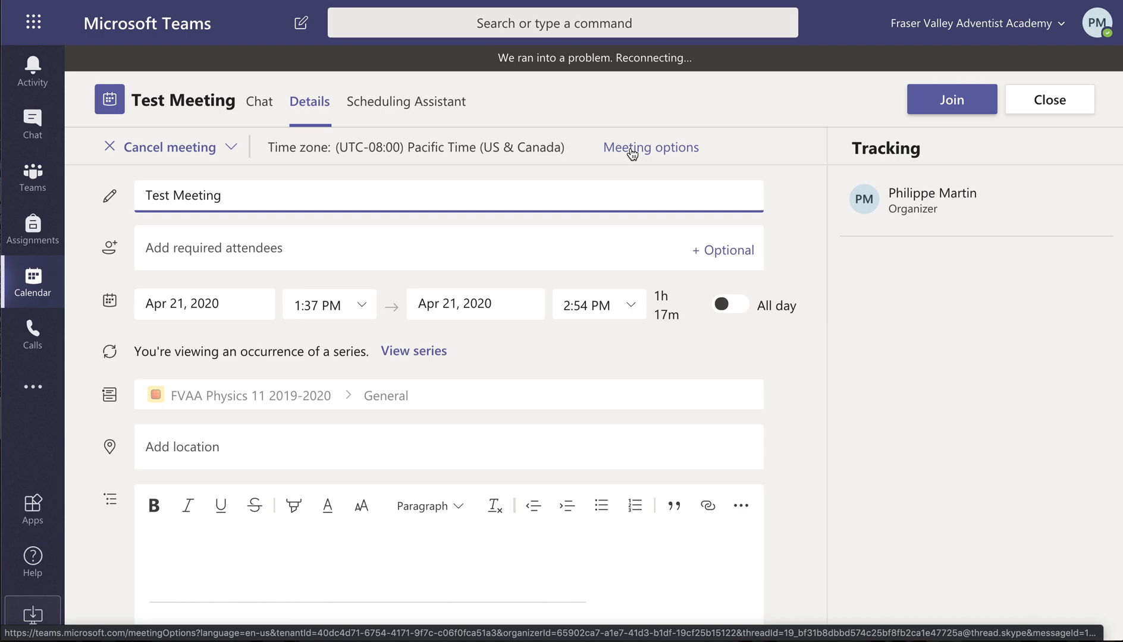
mouse_move(685, 130)
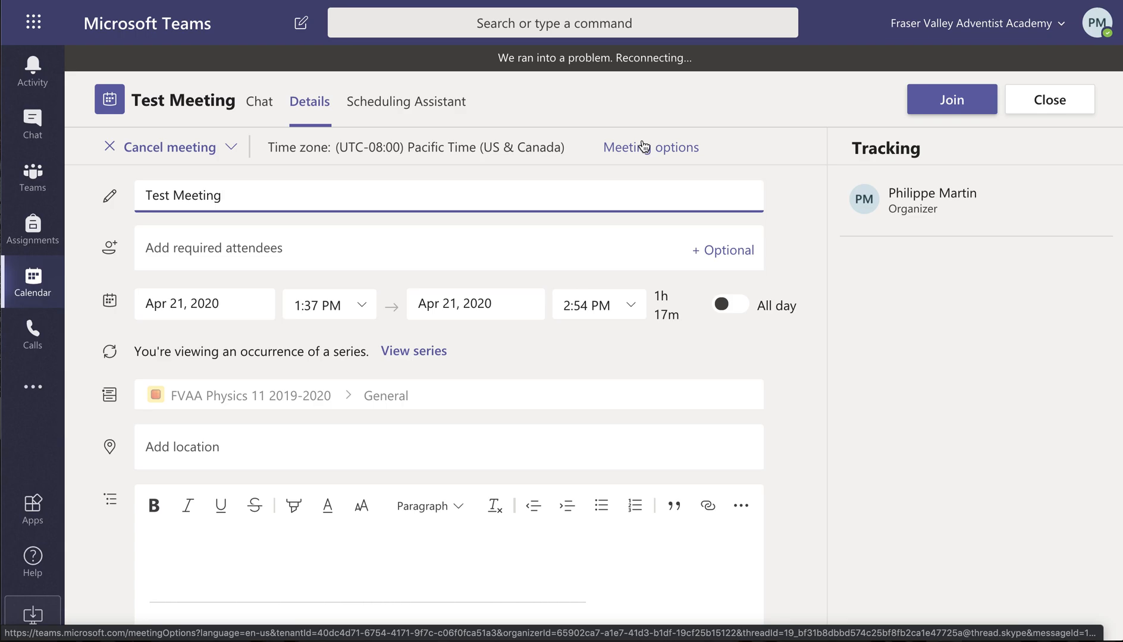
Step: Open the Meeting options for the Tuesday Apr 21 Test Meeting occurrence
click(650, 147)
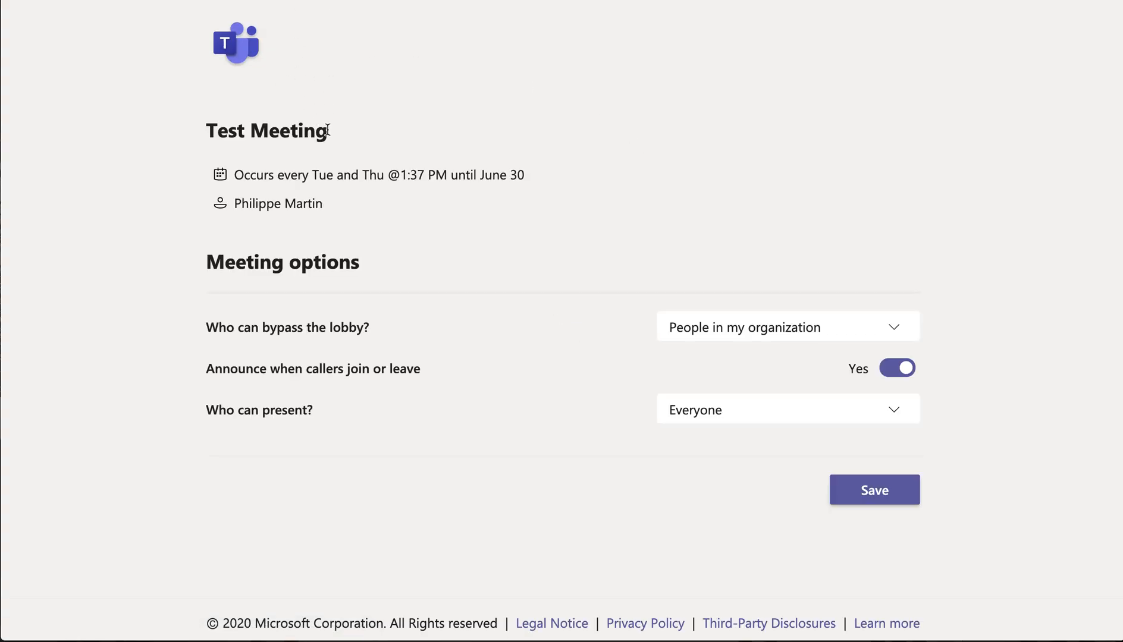
mouse_move(407, 189)
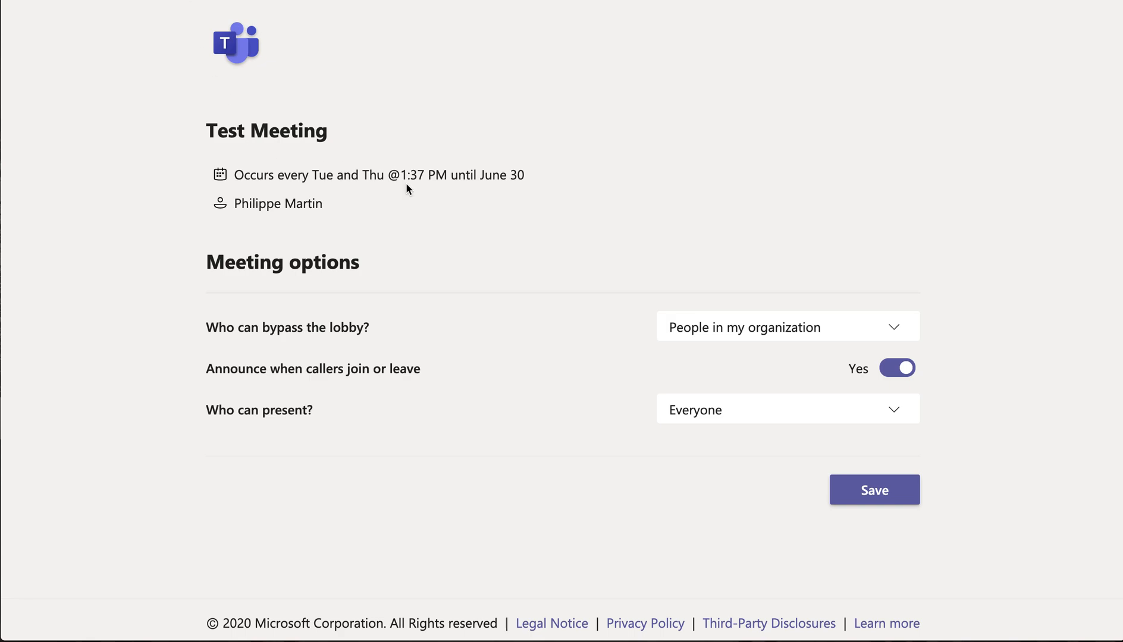
mouse_move(437, 79)
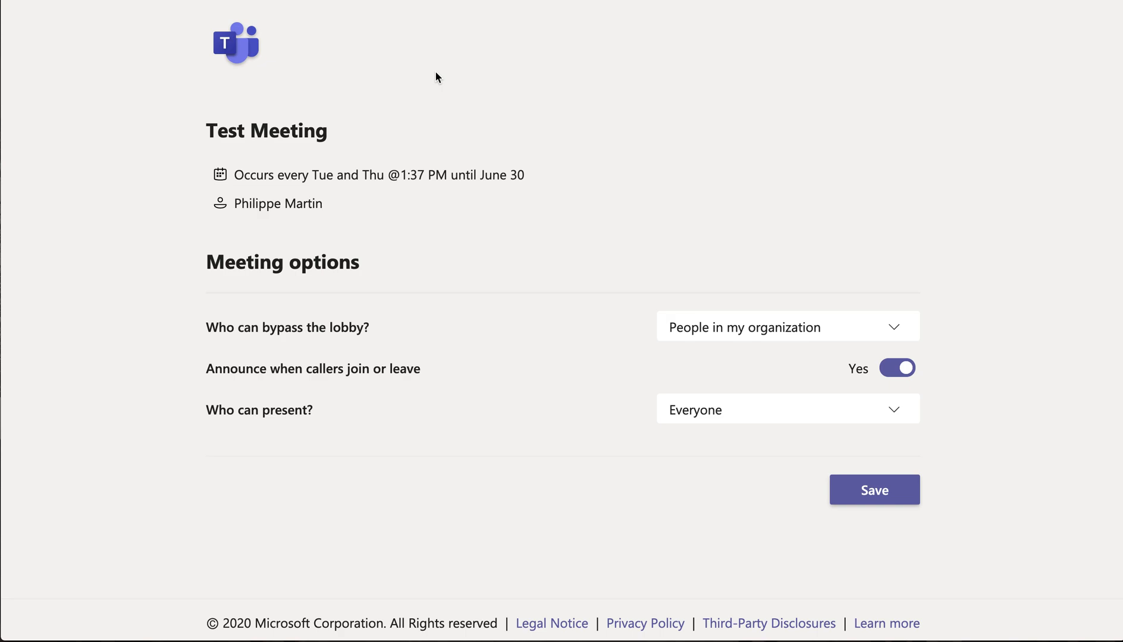
mouse_move(347, 90)
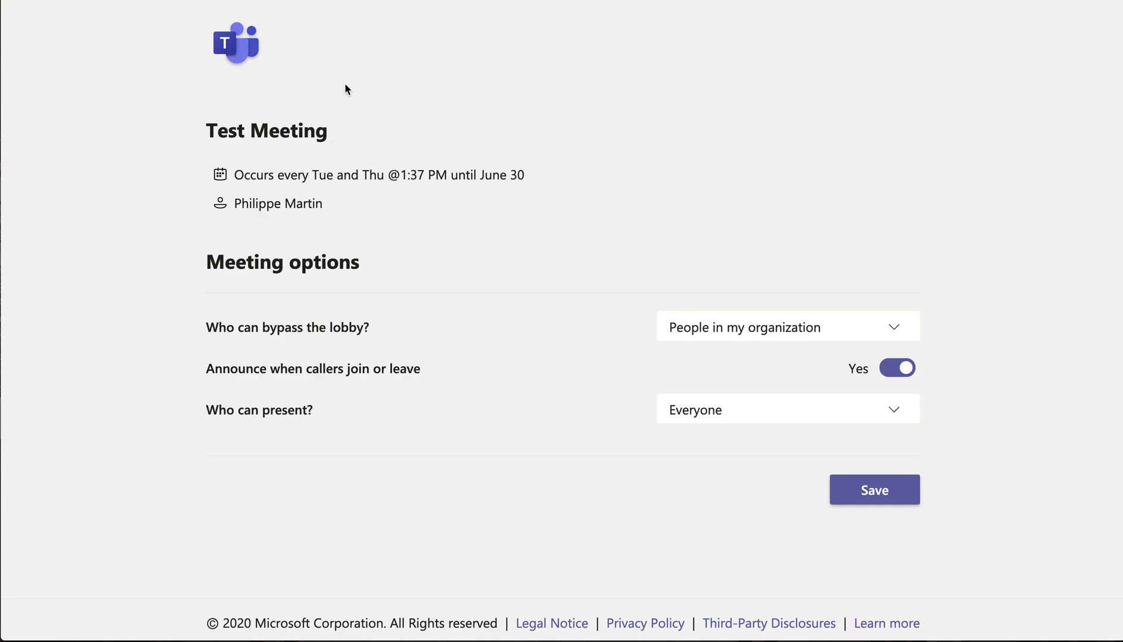
mouse_move(370, 95)
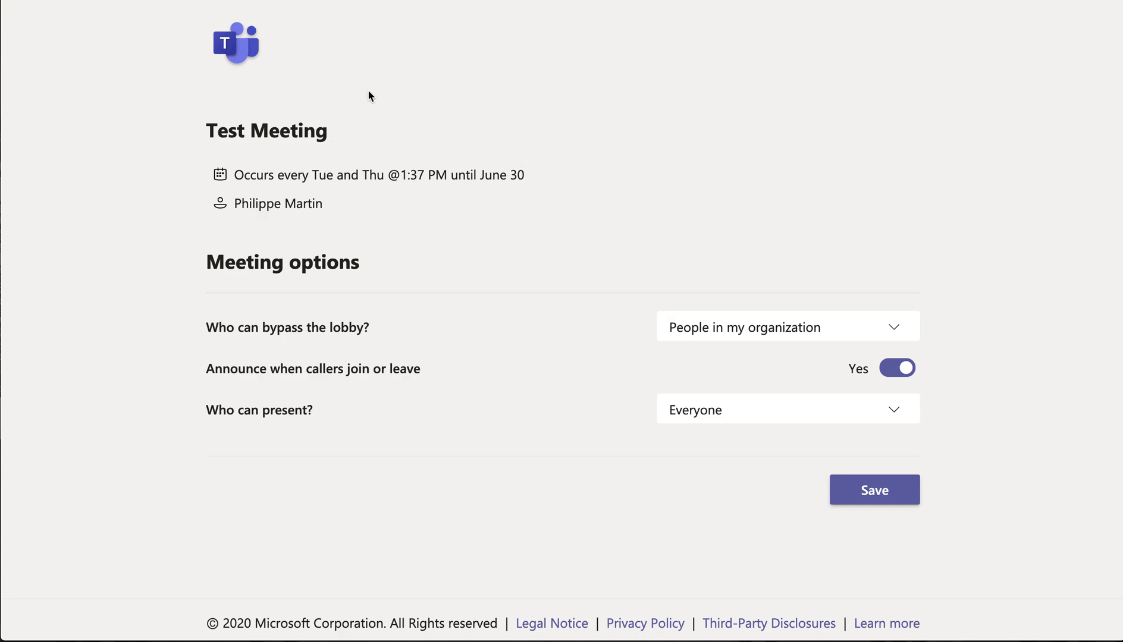
mouse_move(647, 241)
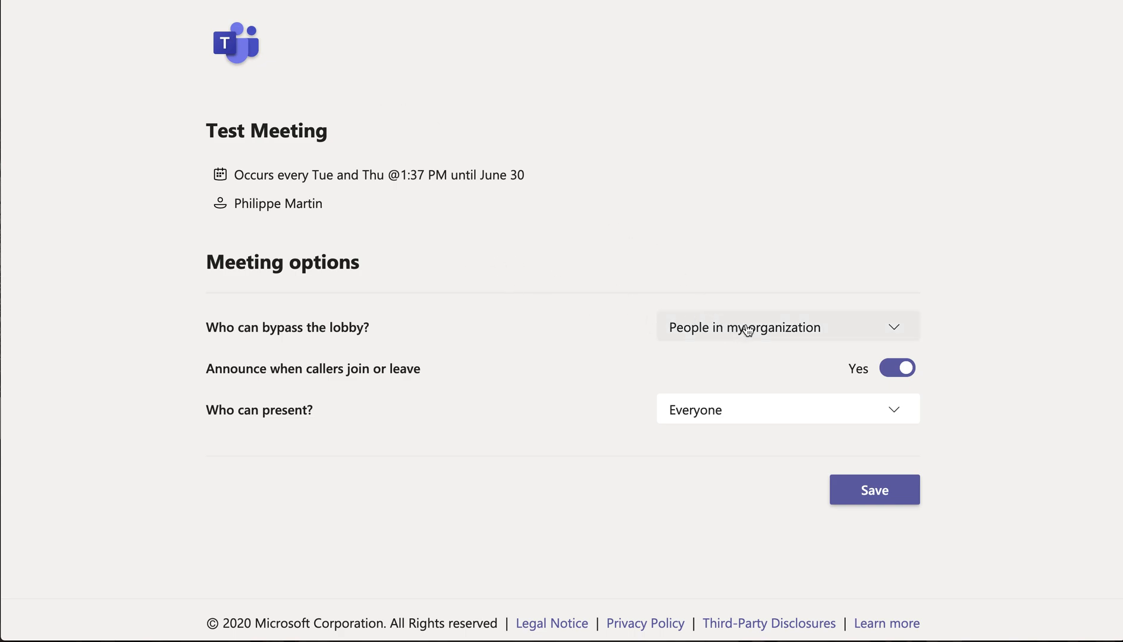
mouse_move(298, 331)
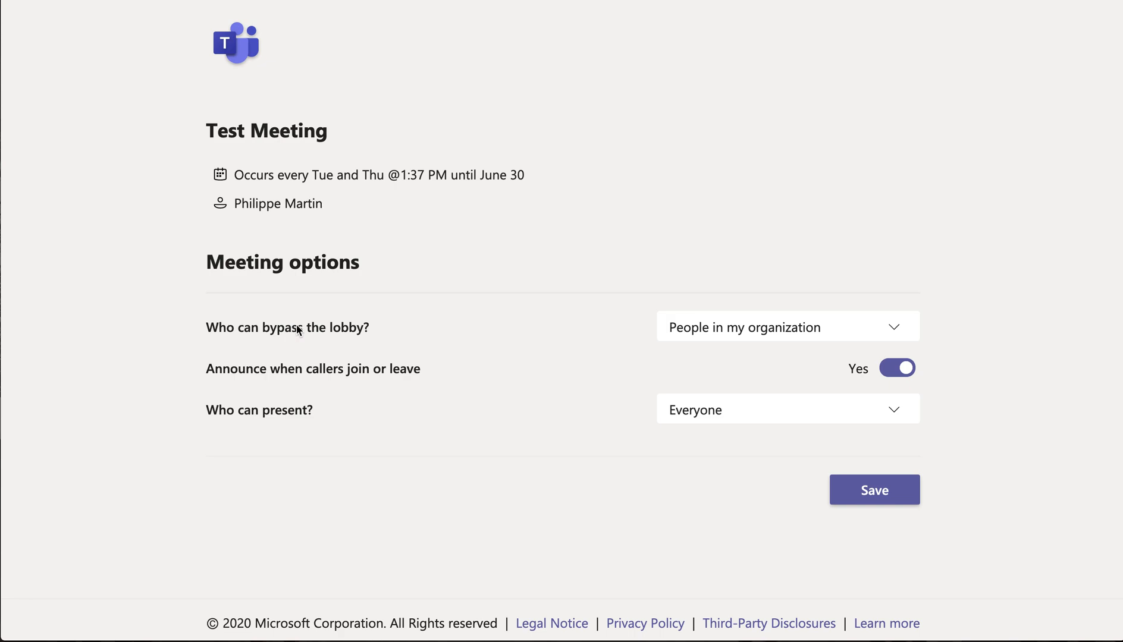
click(786, 327)
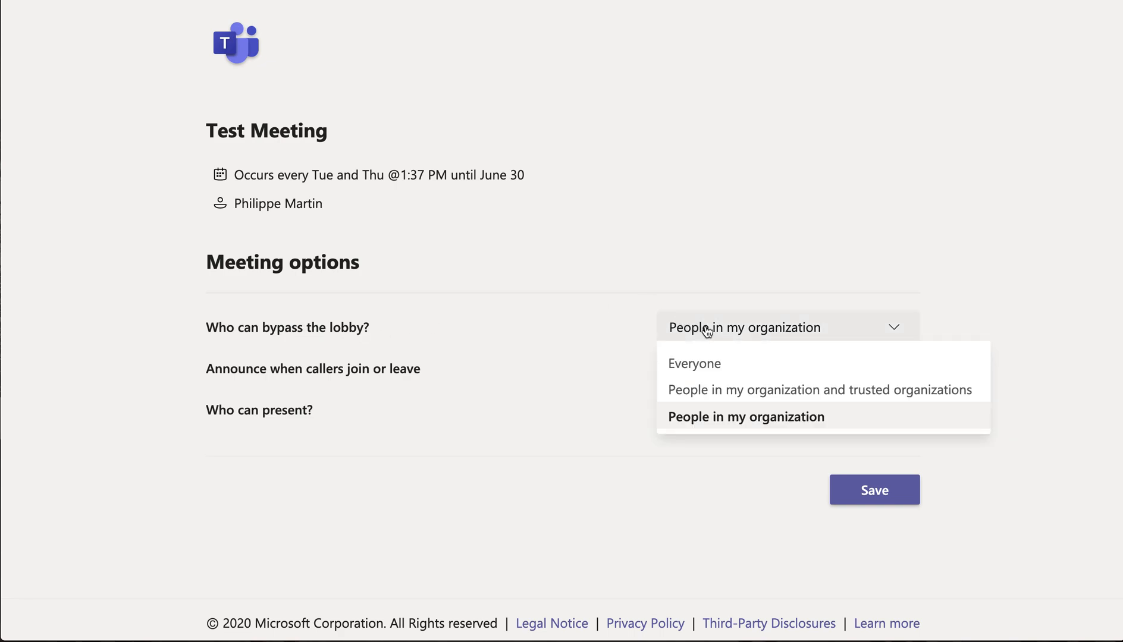
mouse_move(734, 375)
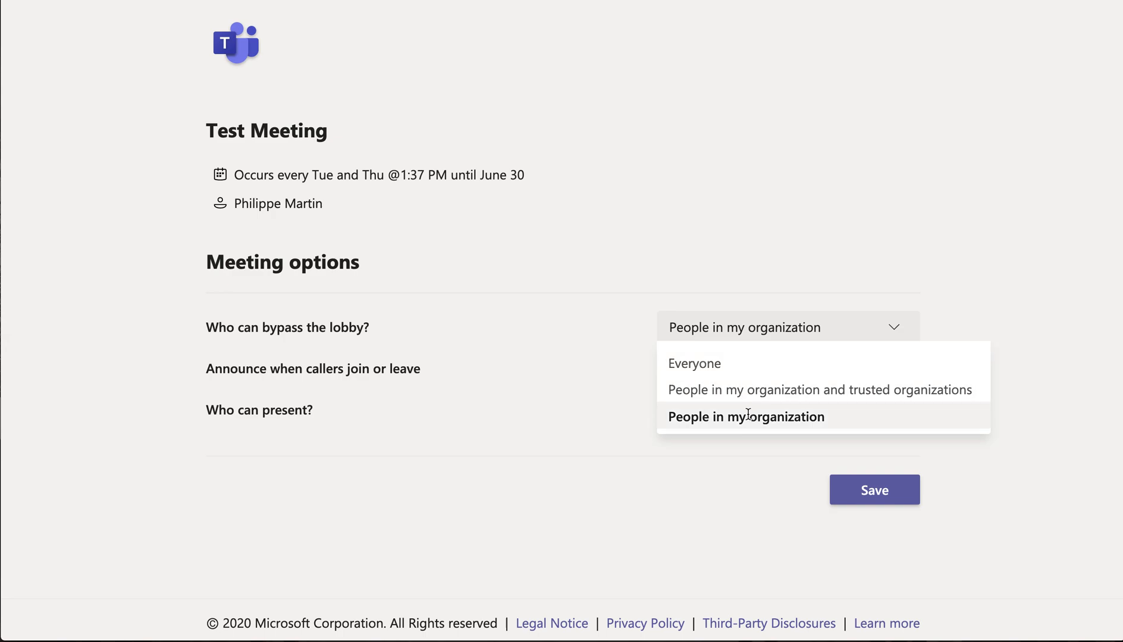
click(747, 416)
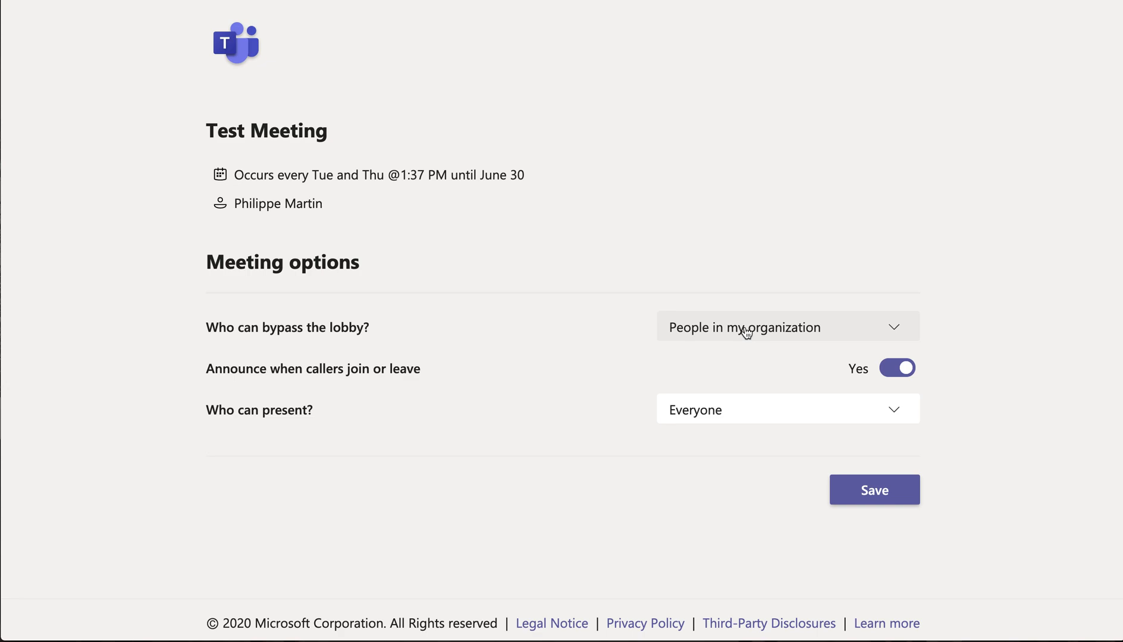
mouse_move(782, 328)
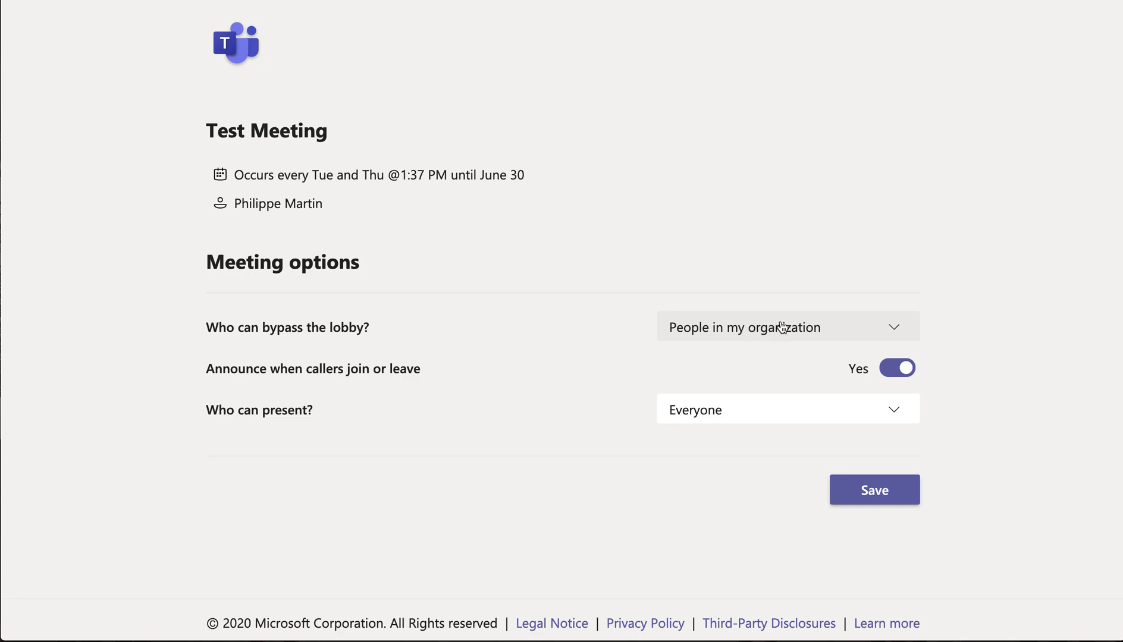
mouse_move(340, 372)
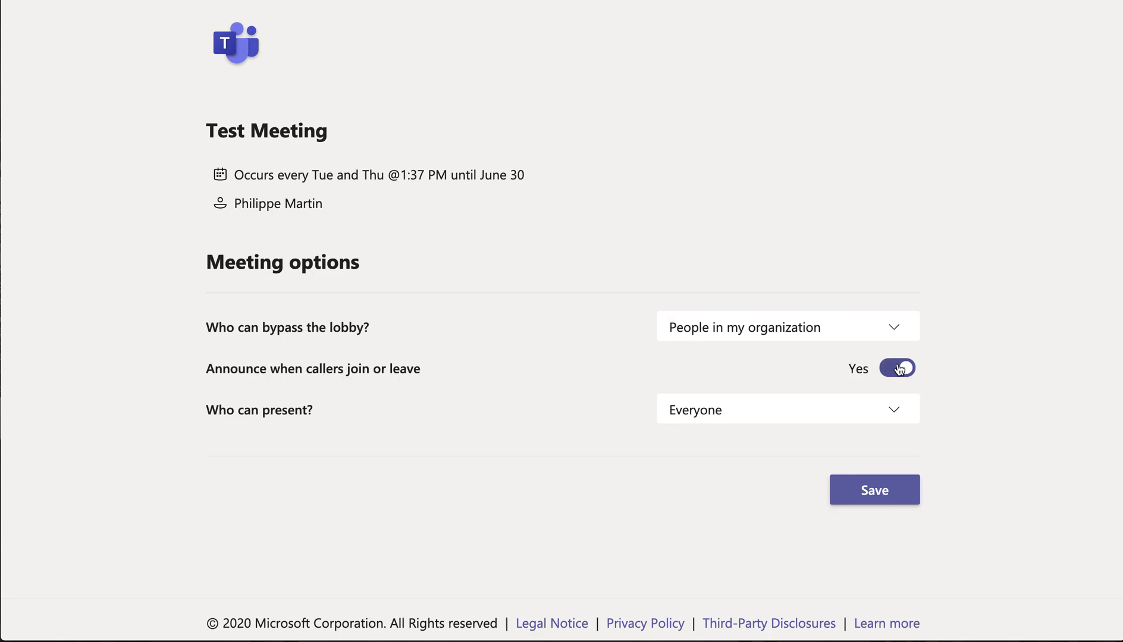
click(897, 367)
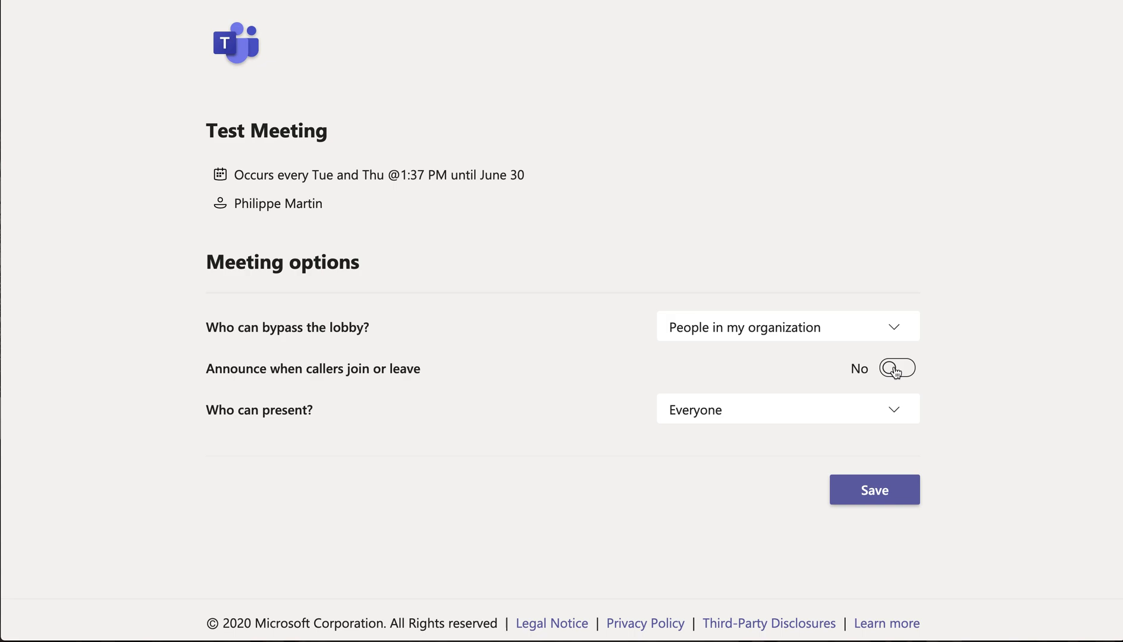
click(897, 368)
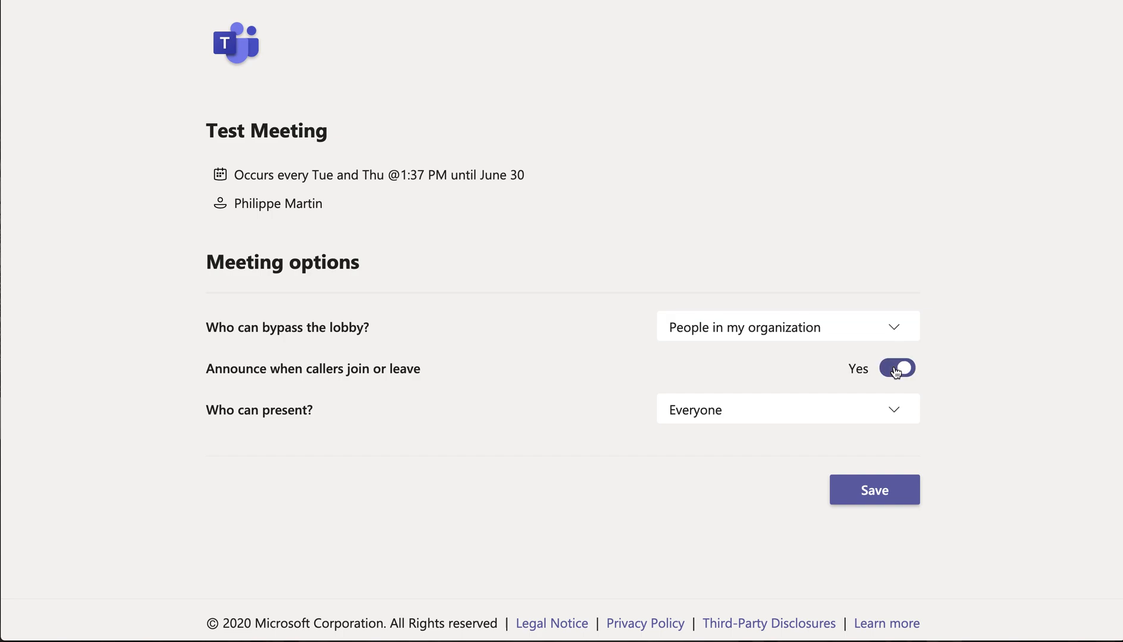
click(897, 369)
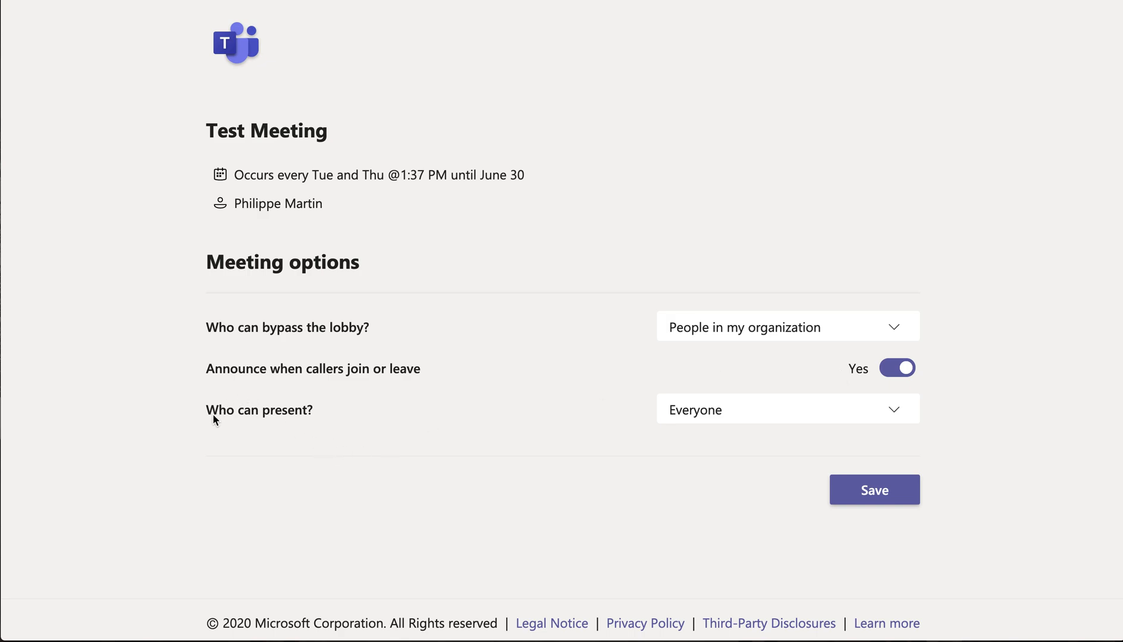
mouse_move(562, 418)
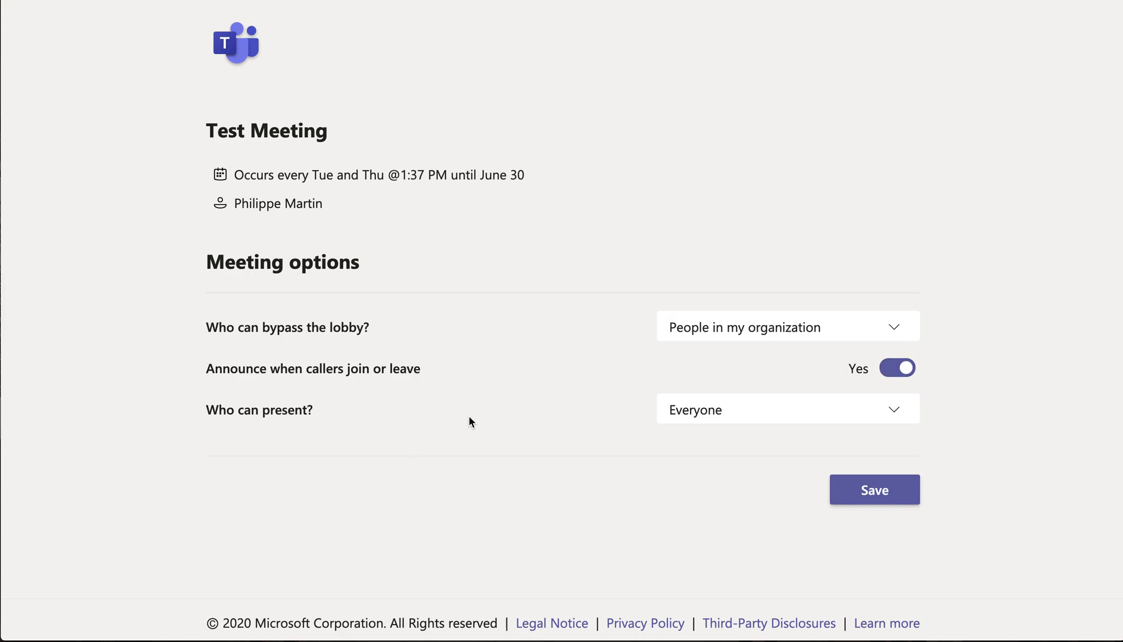
Step: Set 'Who can present?' to 'Only me', save the options and return to the meeting details
click(786, 409)
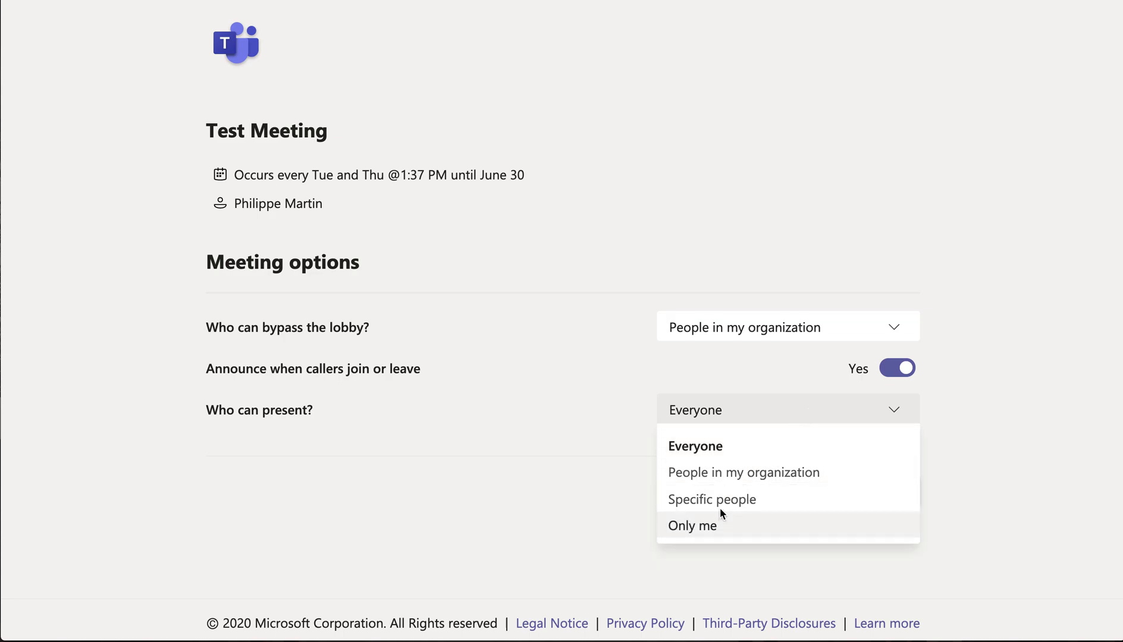
click(692, 526)
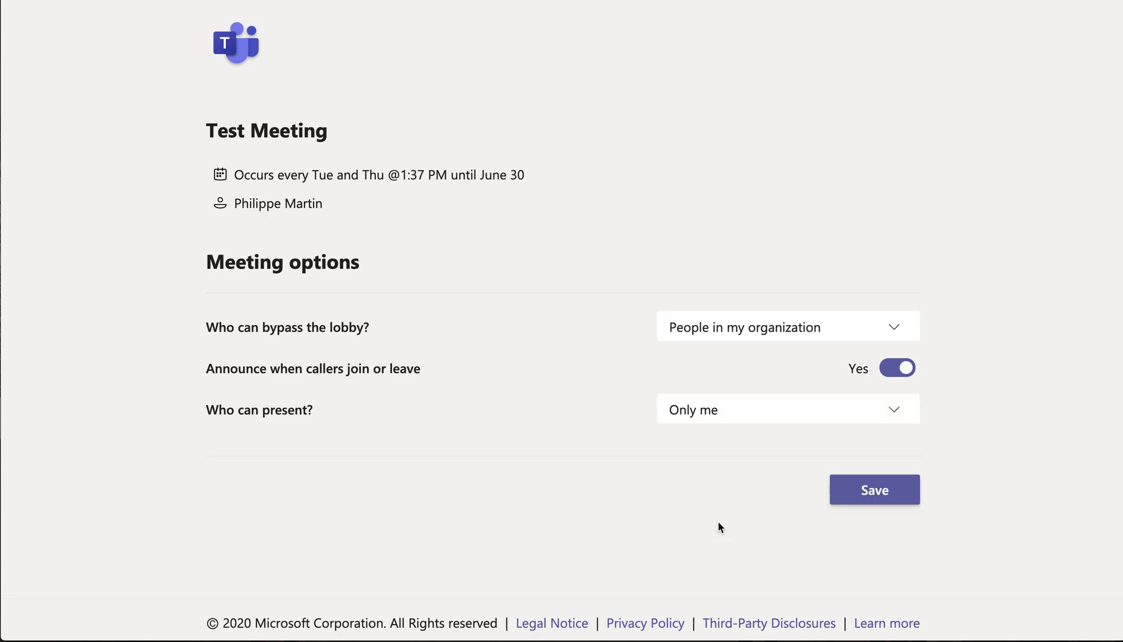
click(873, 490)
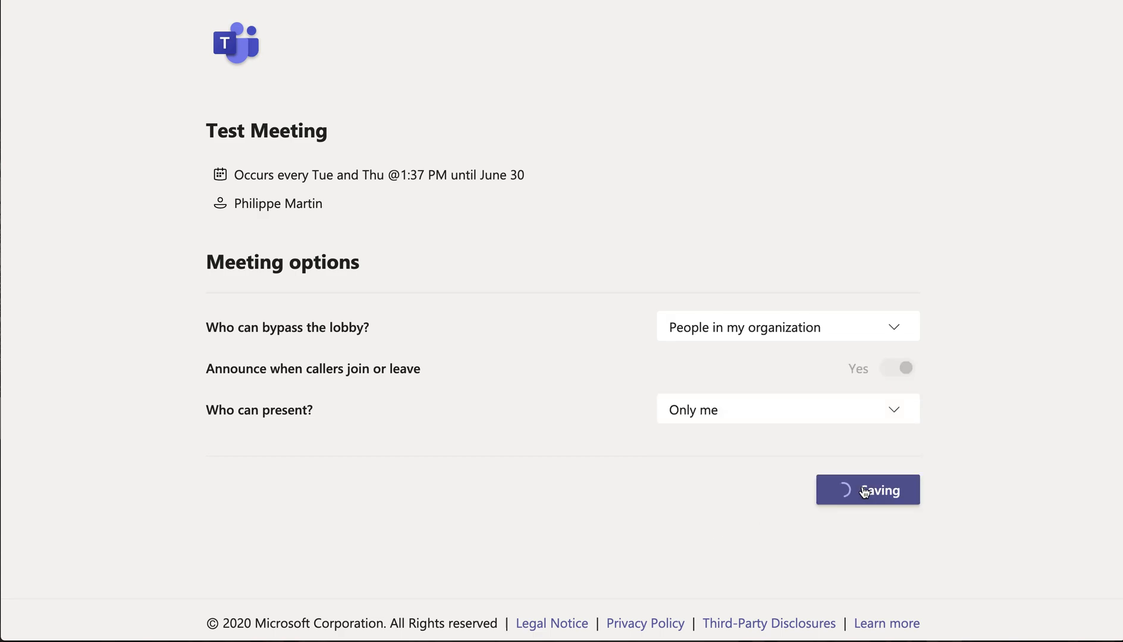
click(896, 367)
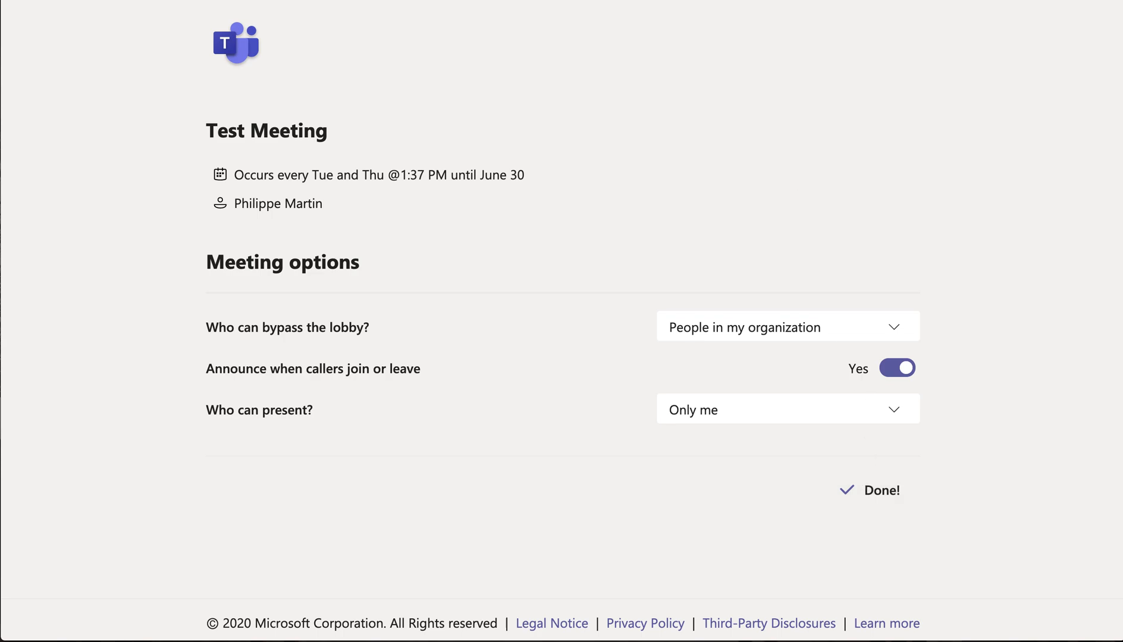
click(1049, 100)
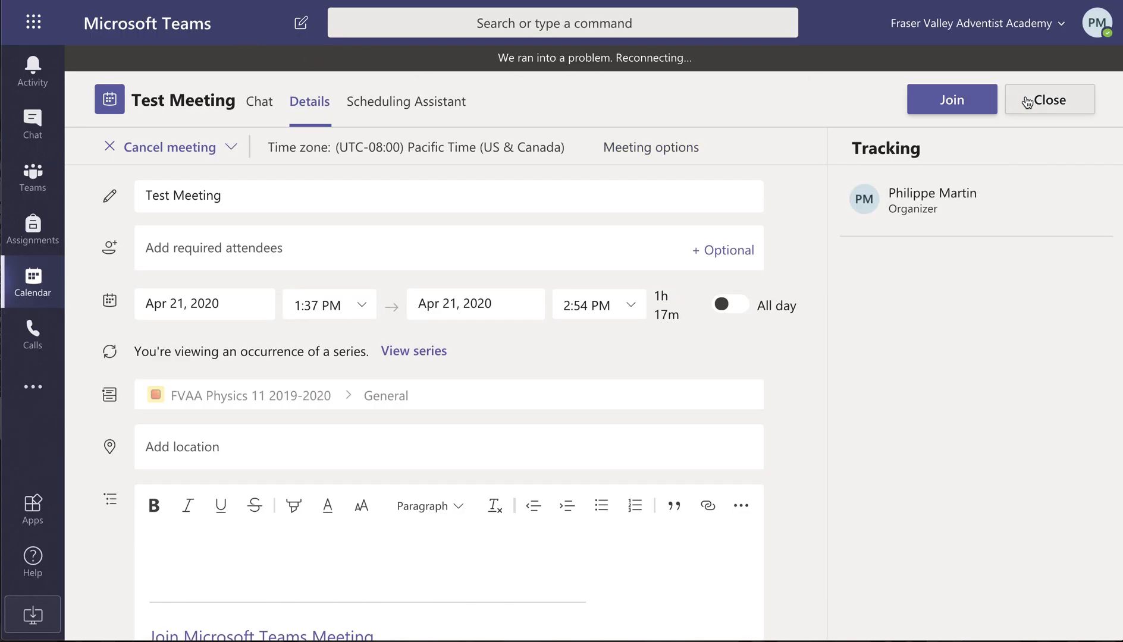
Step: Close the meeting details and scroll the calendar to the Tuesday and Thursday Test Meeting entries
click(1048, 99)
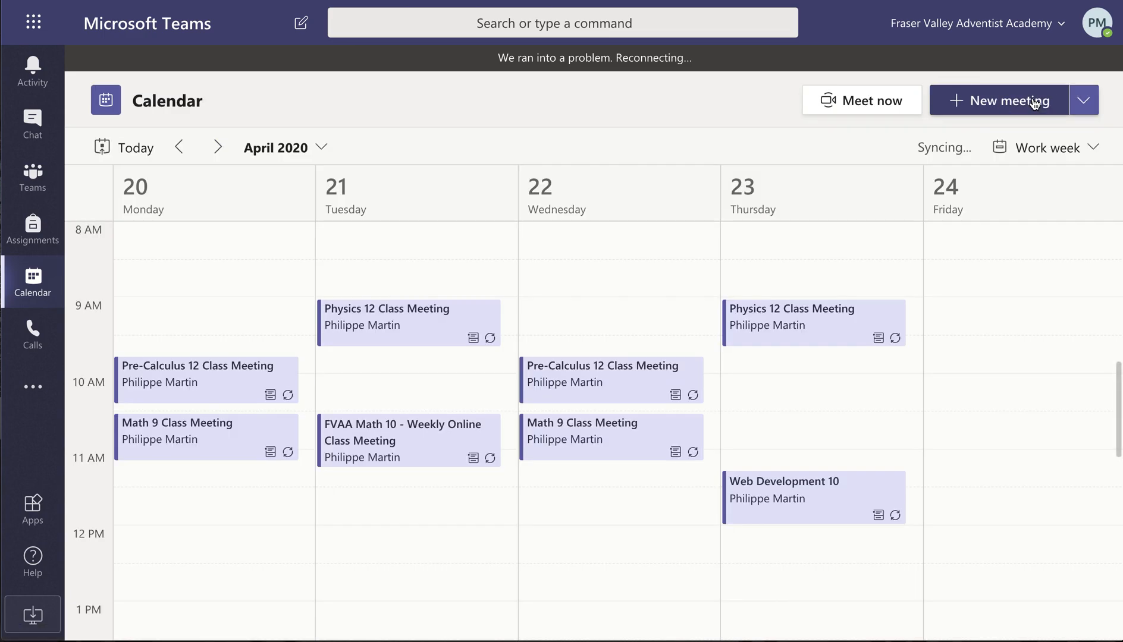
scroll(down, 3)
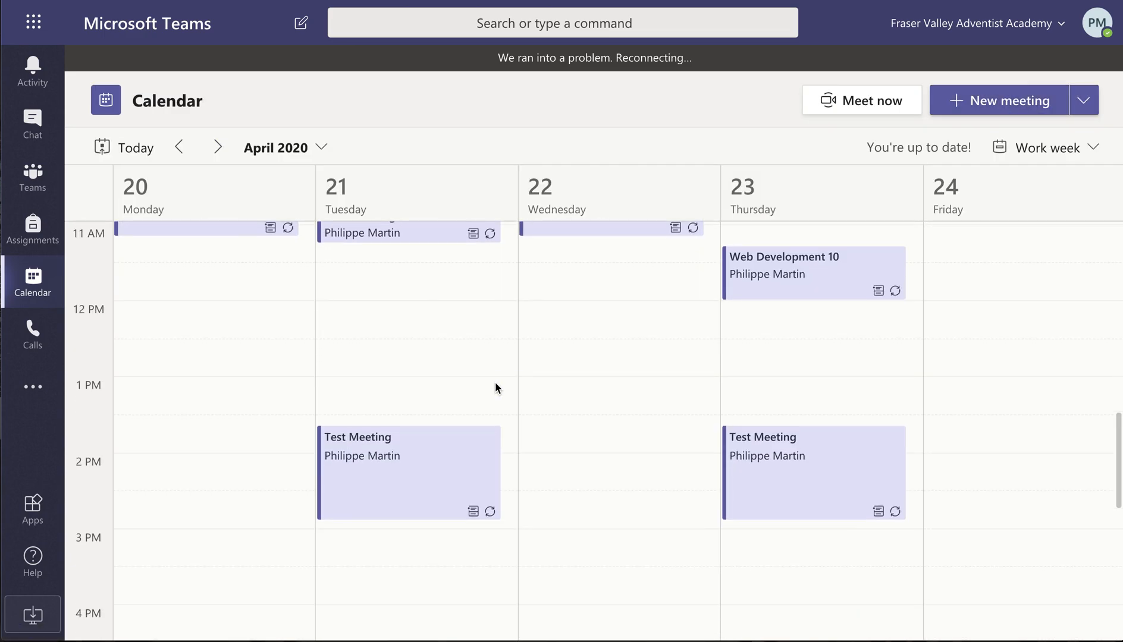
scroll(down, 3)
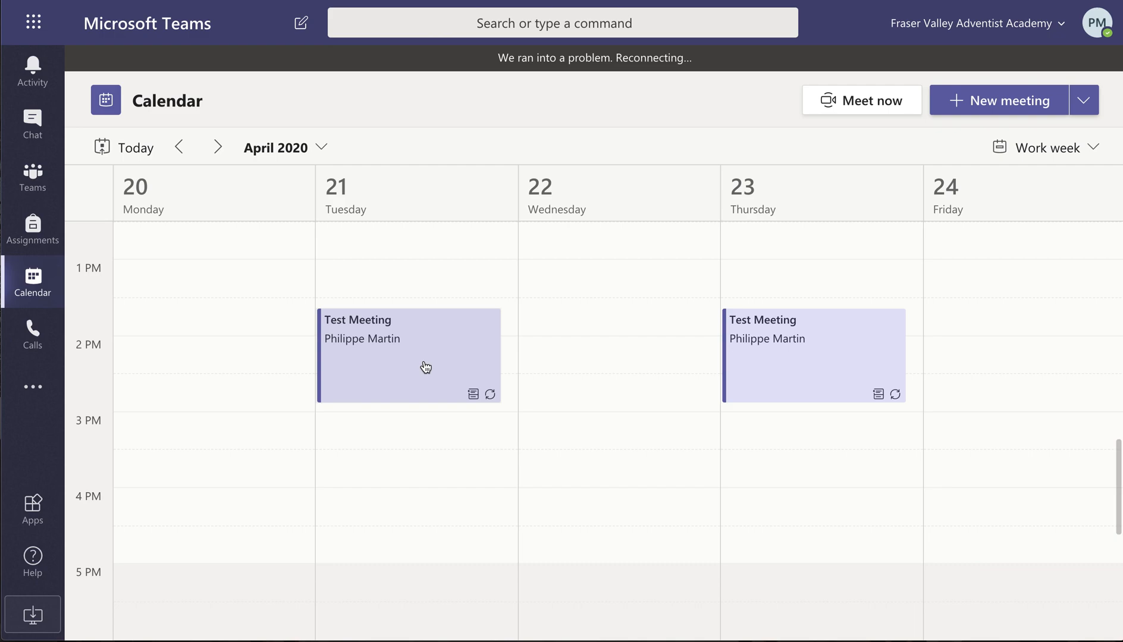
mouse_move(424, 367)
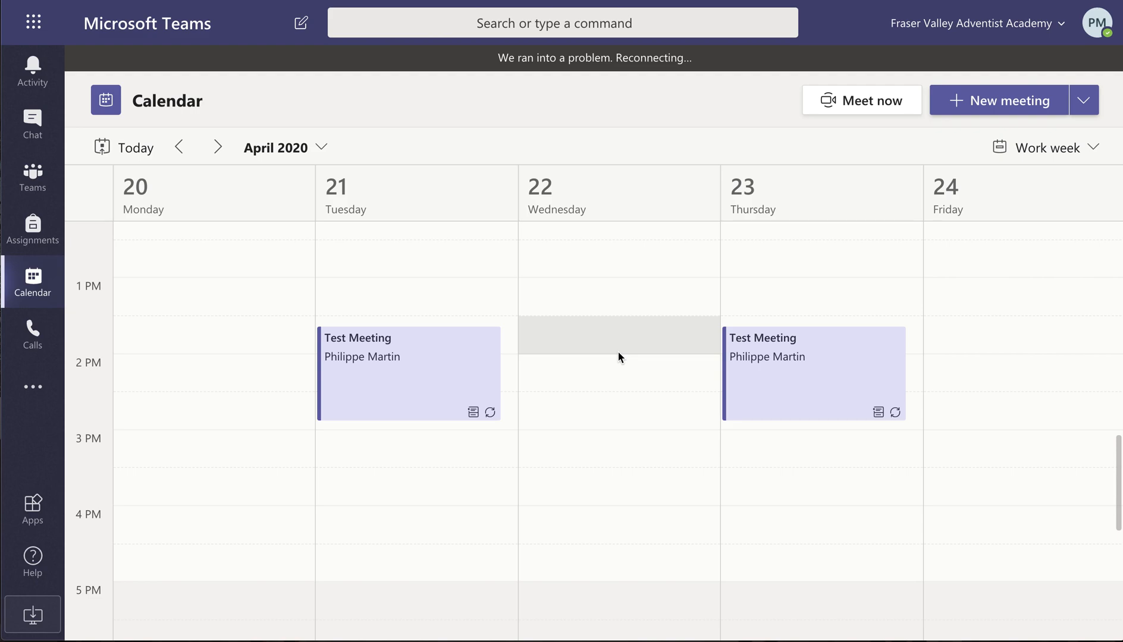
mouse_move(720, 543)
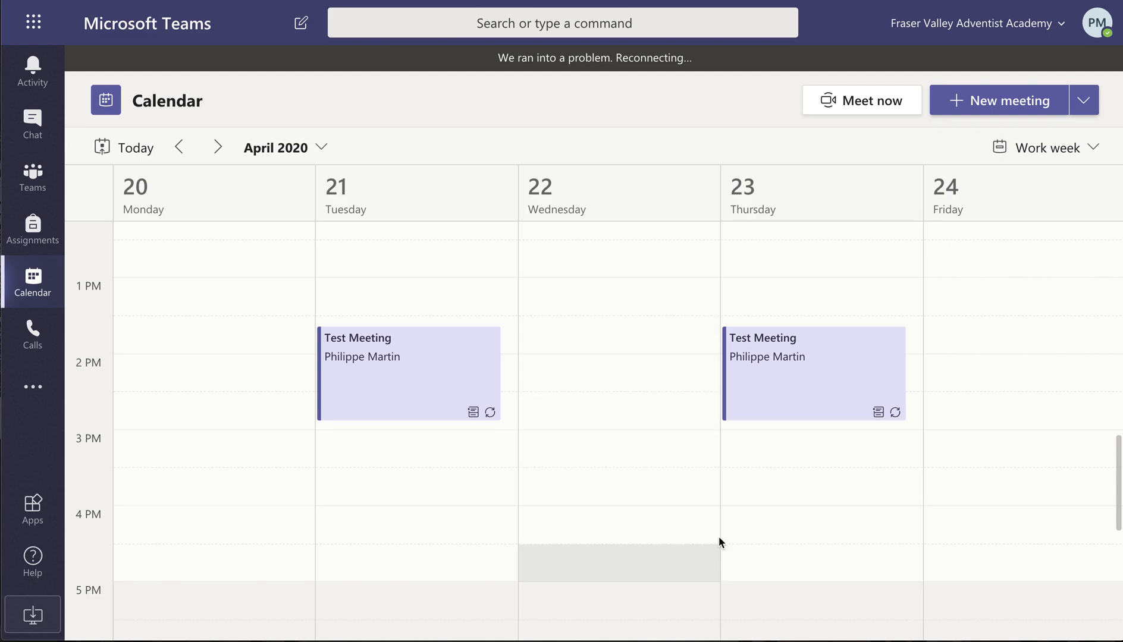